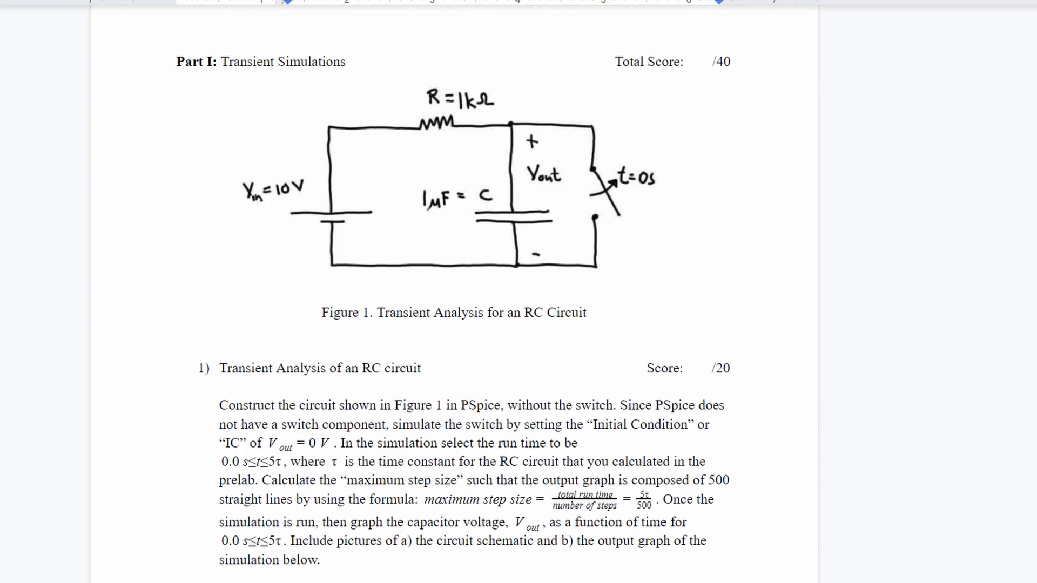
Review the maximum step size equation in Google Docs, then bring up the Windows Start menu.
scroll(up, 3)
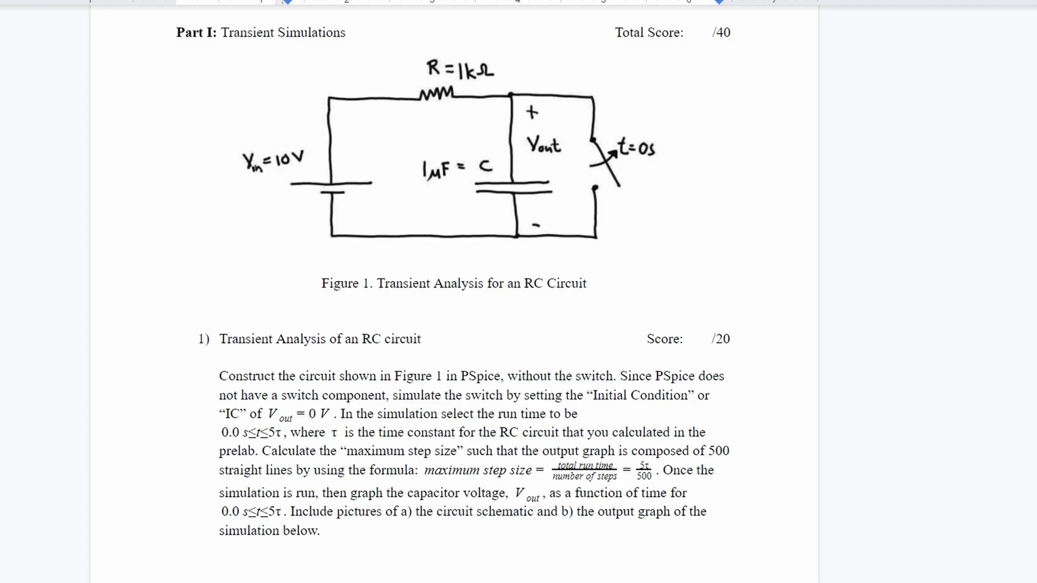
scroll(down, 3)
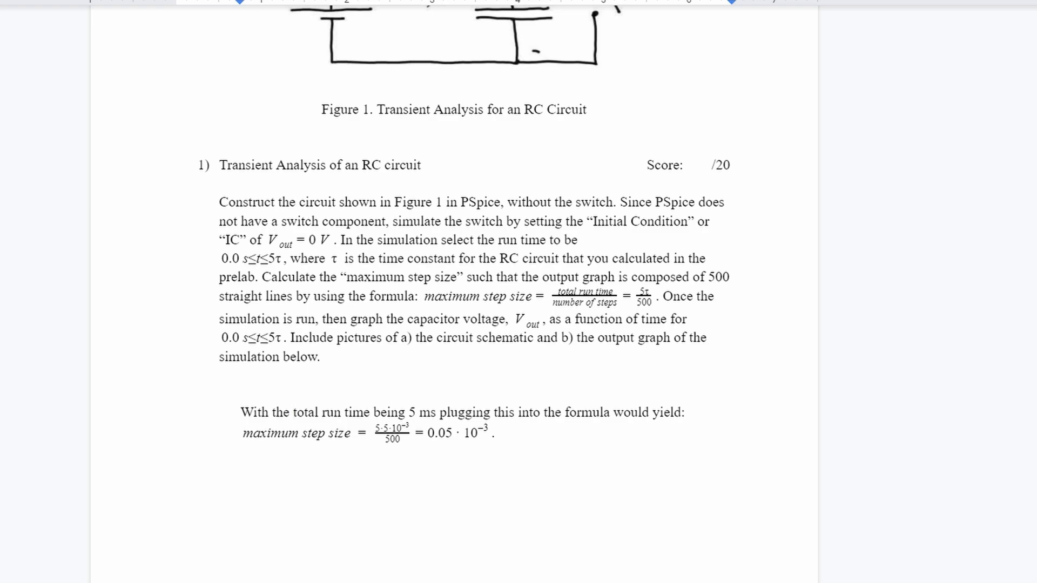
click(294, 411)
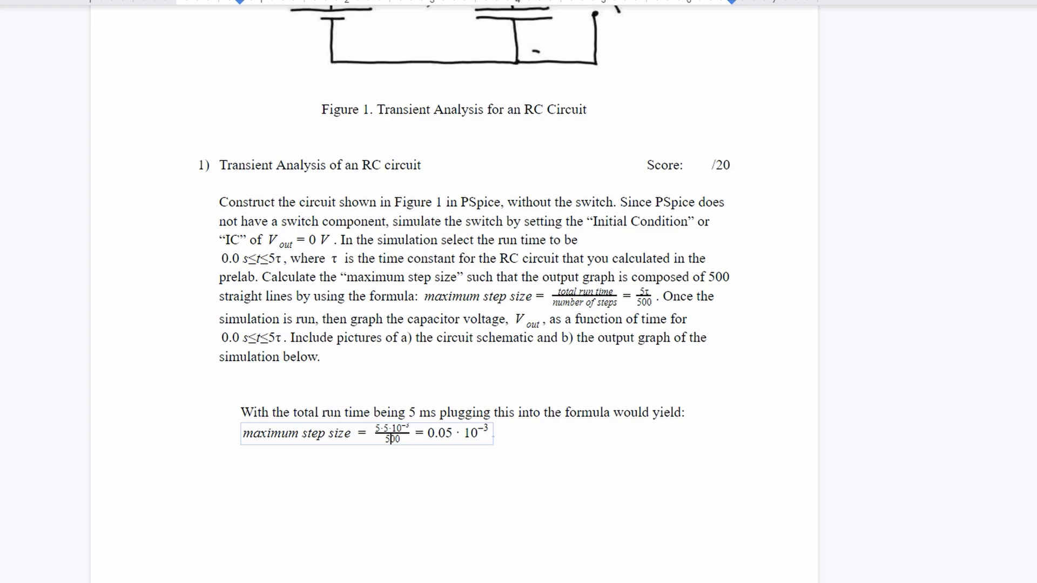
double_click(440, 434)
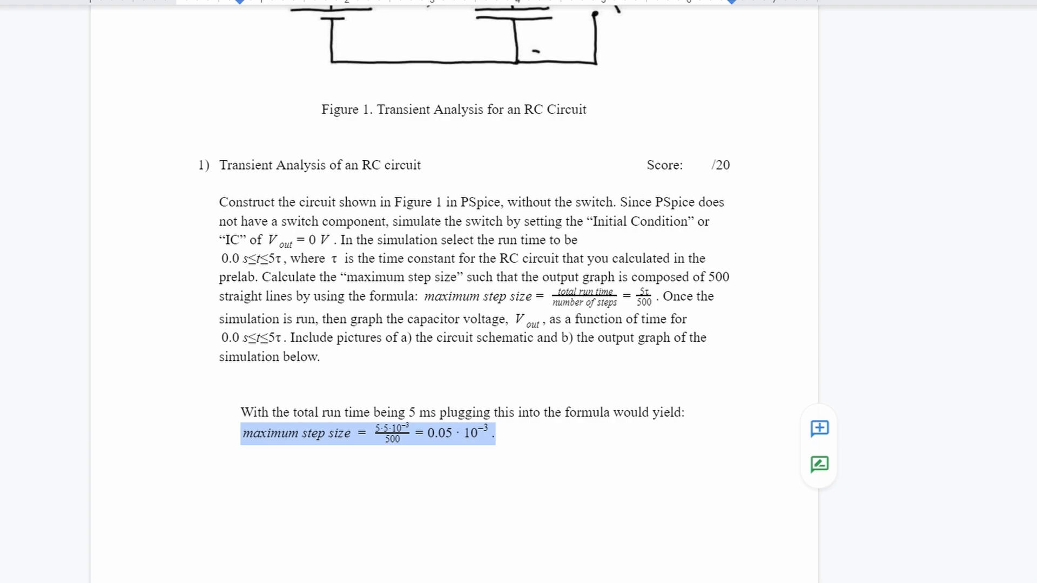
click(493, 433)
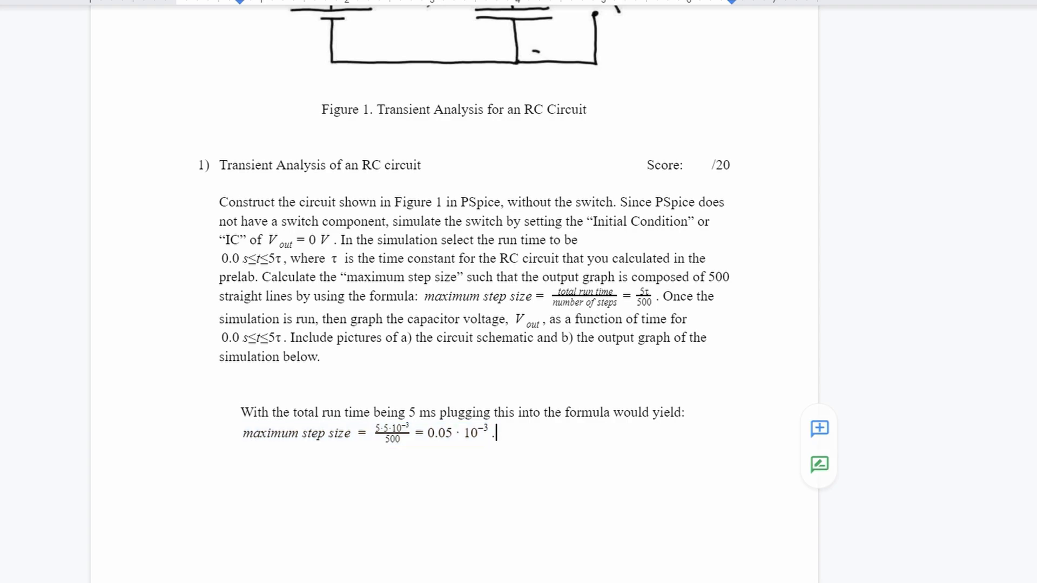
click(8, 498)
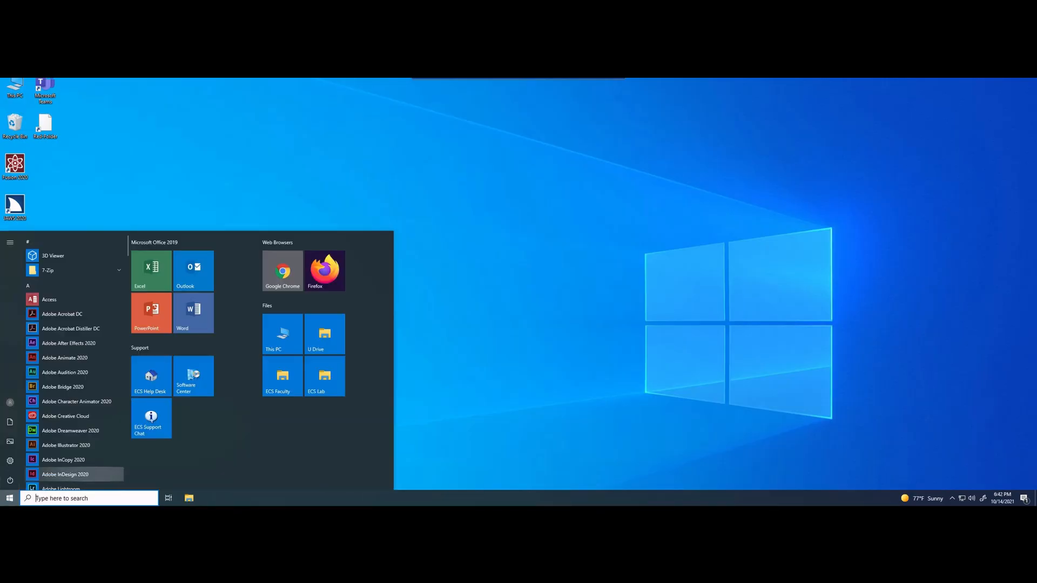
mouse_move(70, 431)
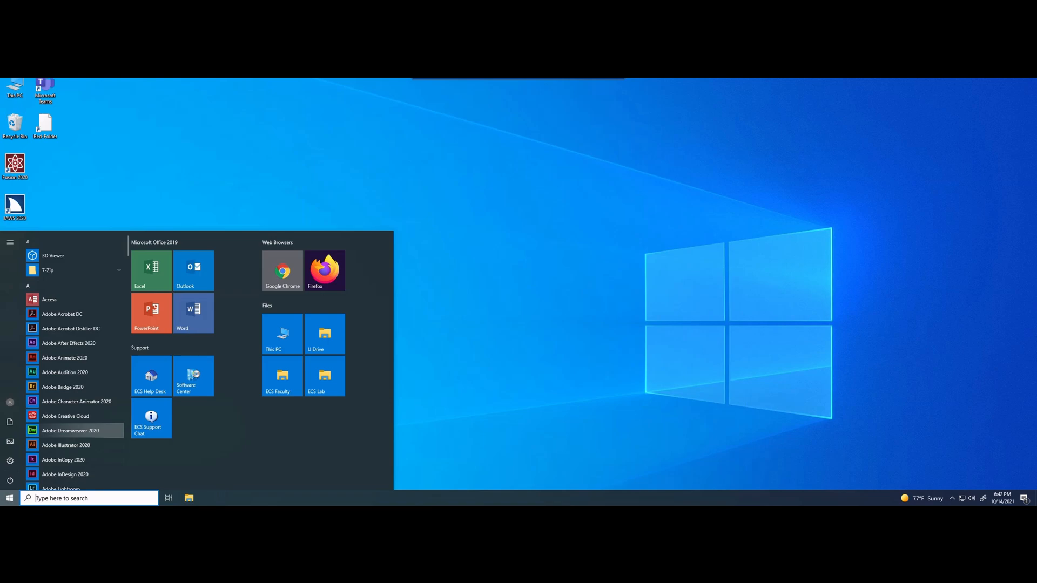
Launch OrCAD Capture CIS from Cadence Release 17.2, accepting the default product suite.
scroll(down, 3)
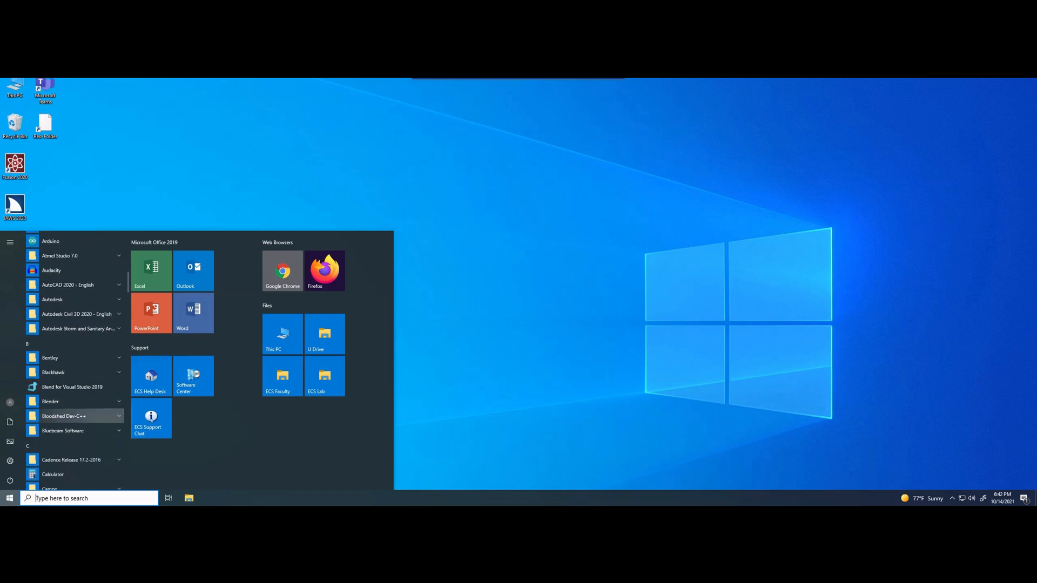
click(72, 460)
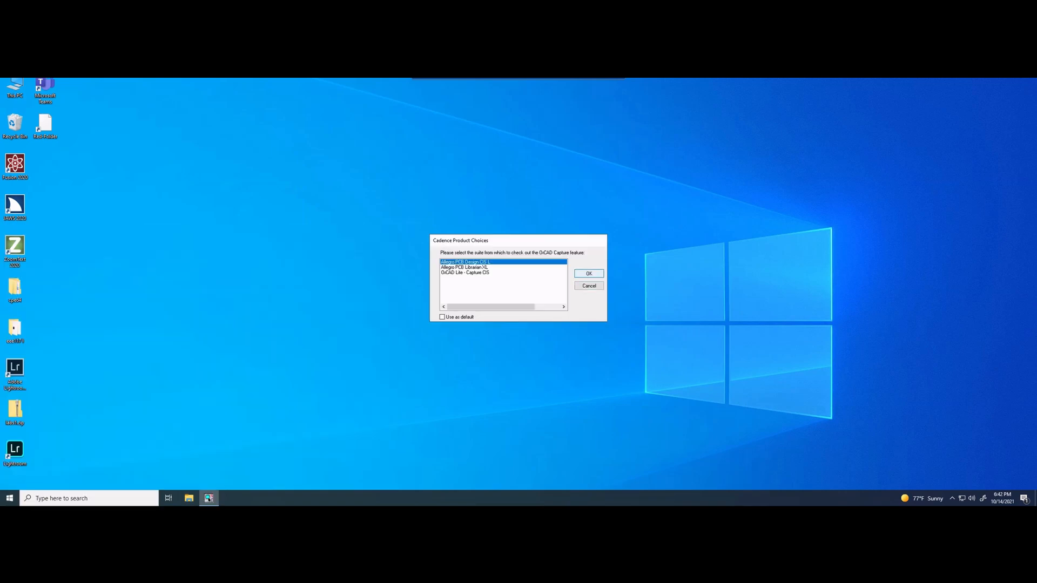
click(589, 274)
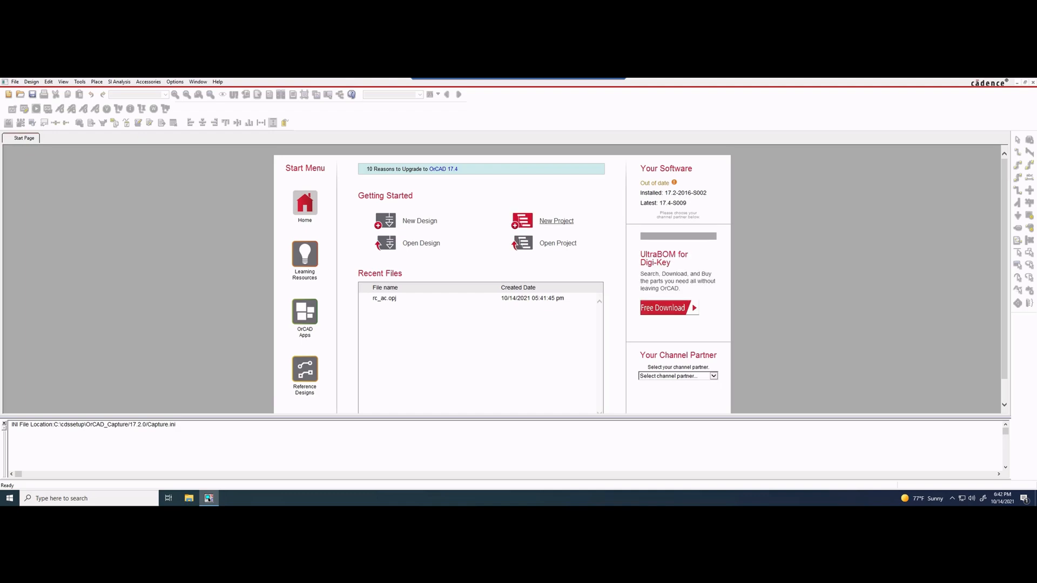
Create a new PSpice Analog or Mixed A/D project named RC_AC.
click(557, 221)
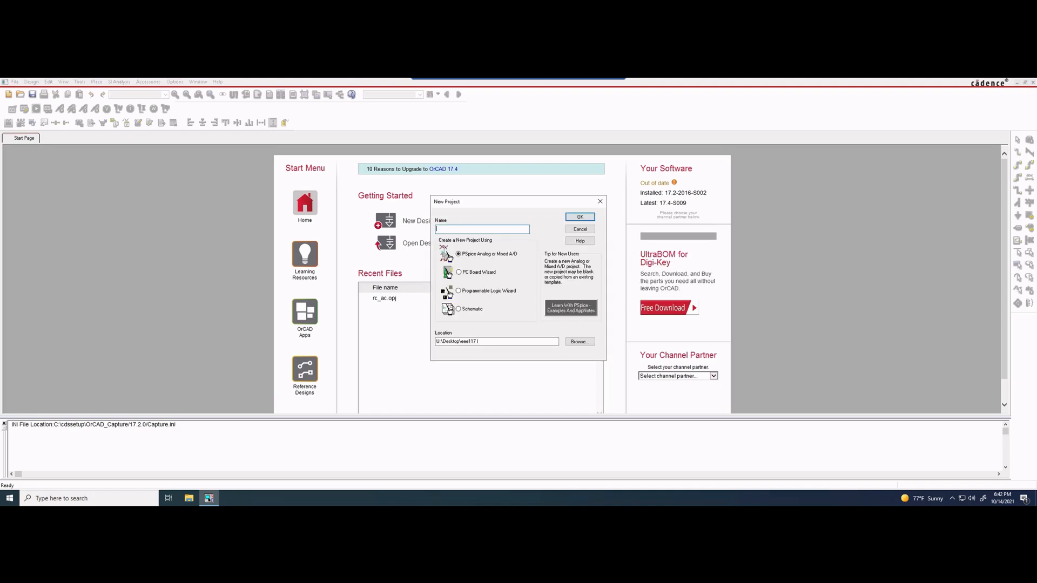
text(R)
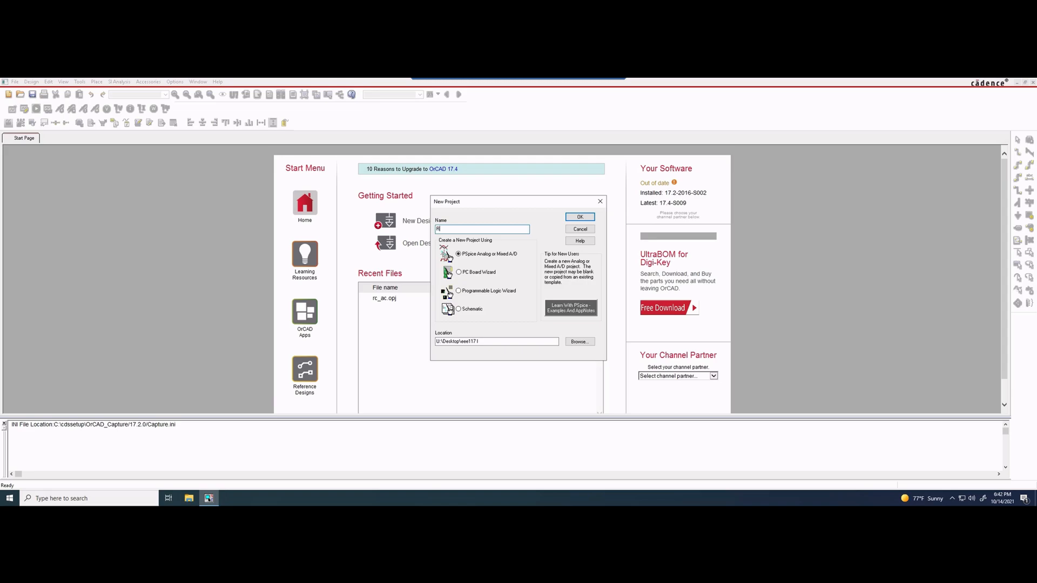
text(RC_AC)
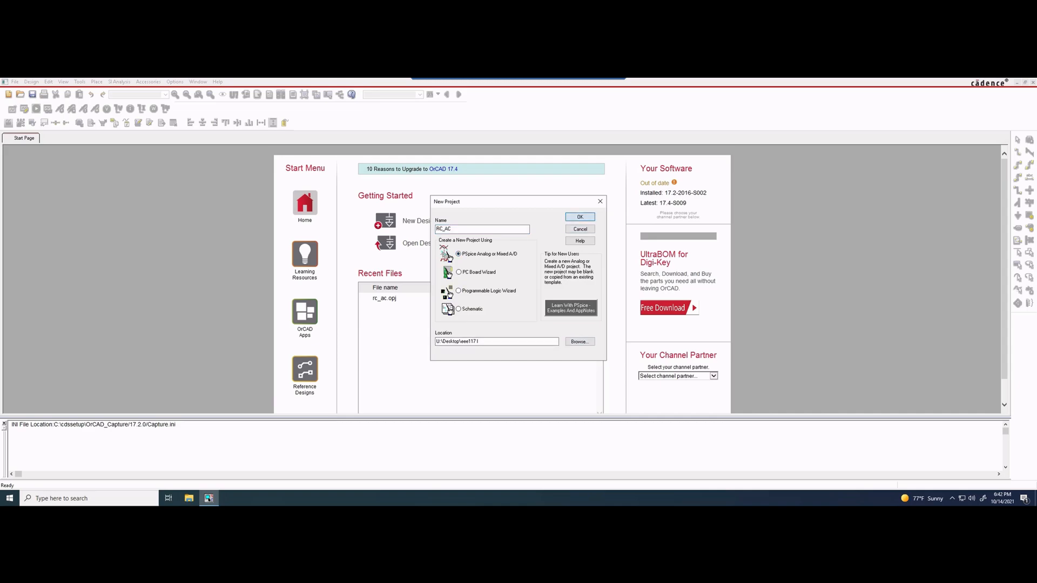
click(579, 216)
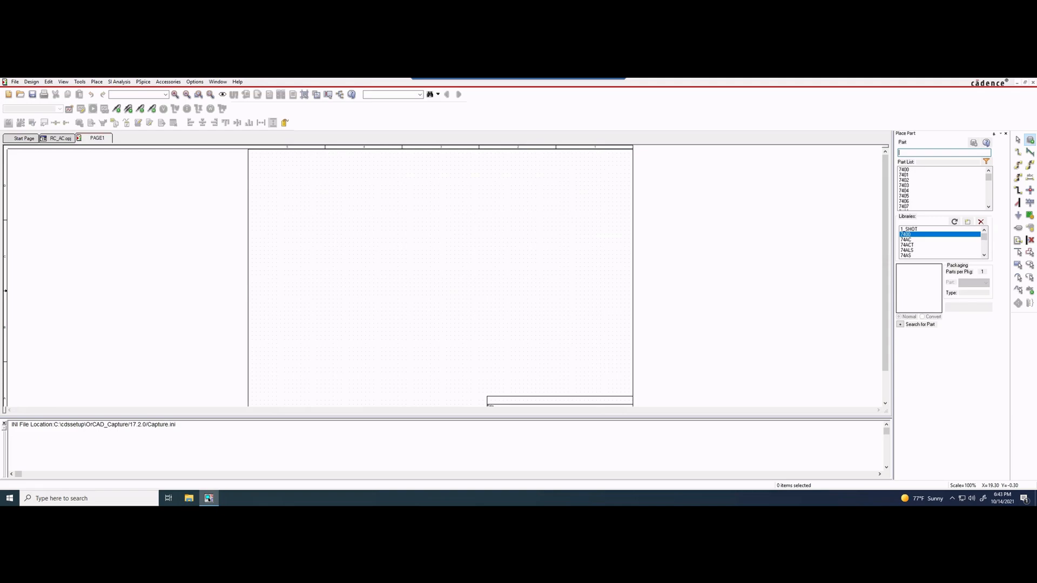
Add all the PSpice .olb part libraries and choose the VDC source part.
text(vdd)
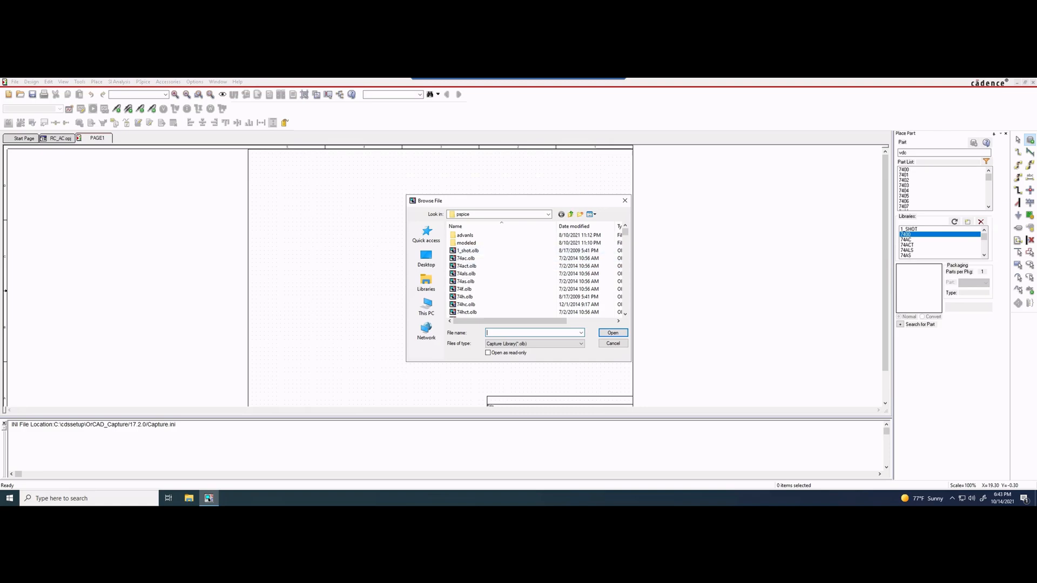
click(467, 266)
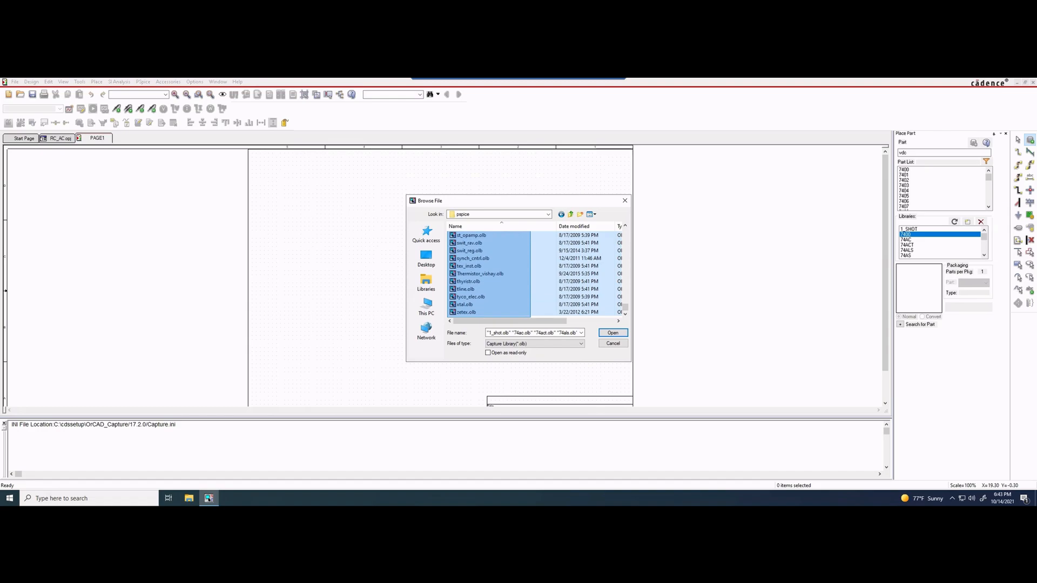
click(612, 333)
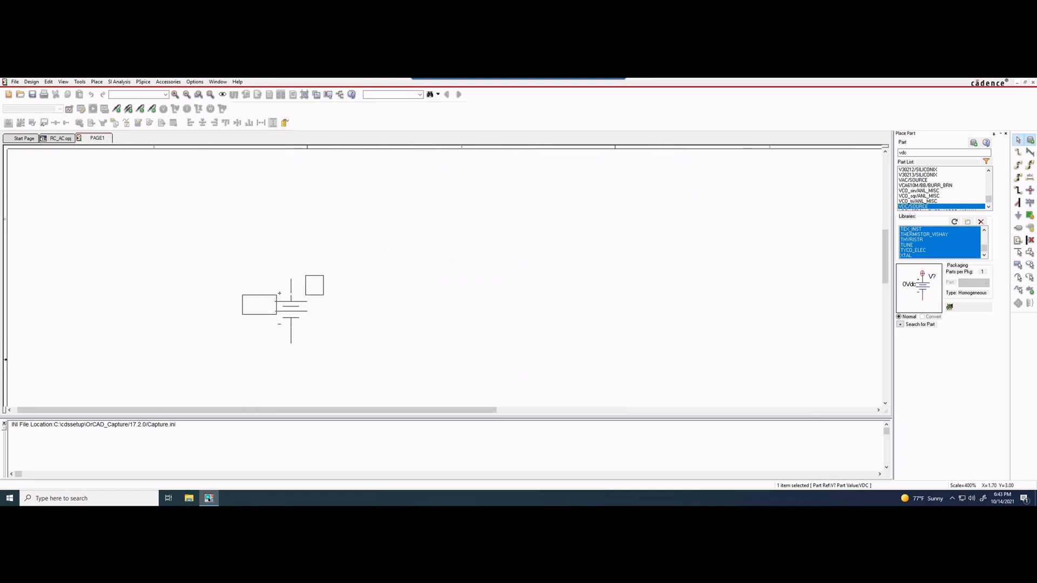
Place V1, R1 (1k) and C1 (1n) and wire them into a loop.
click(249, 271)
text(c)
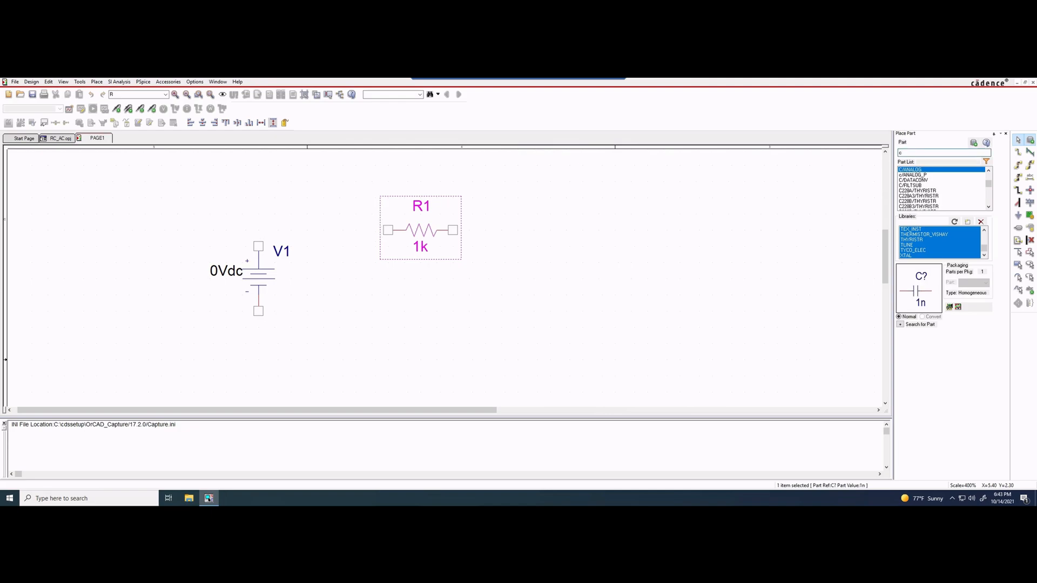
click(533, 294)
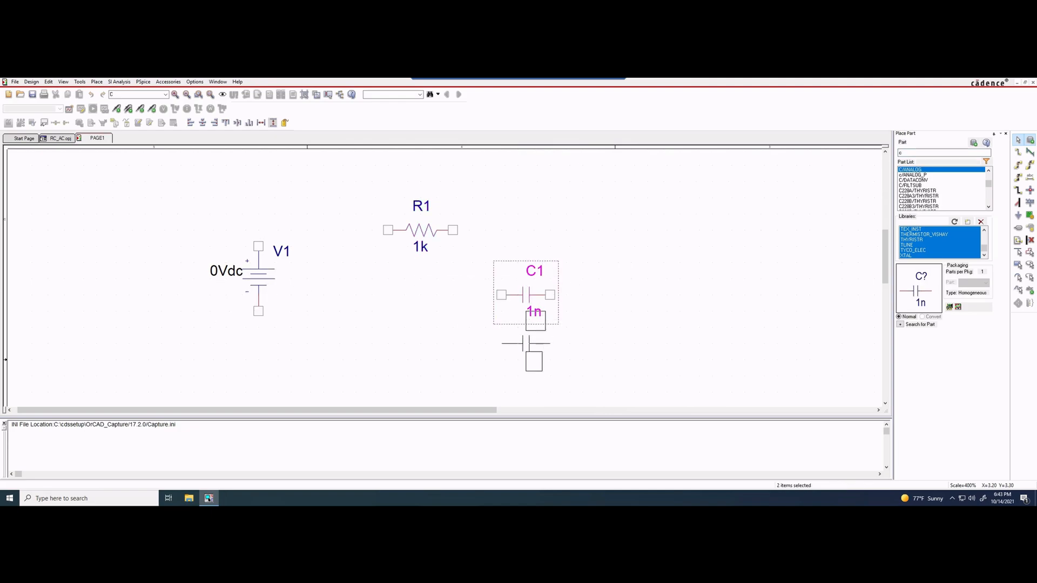
mouse_move(534, 294)
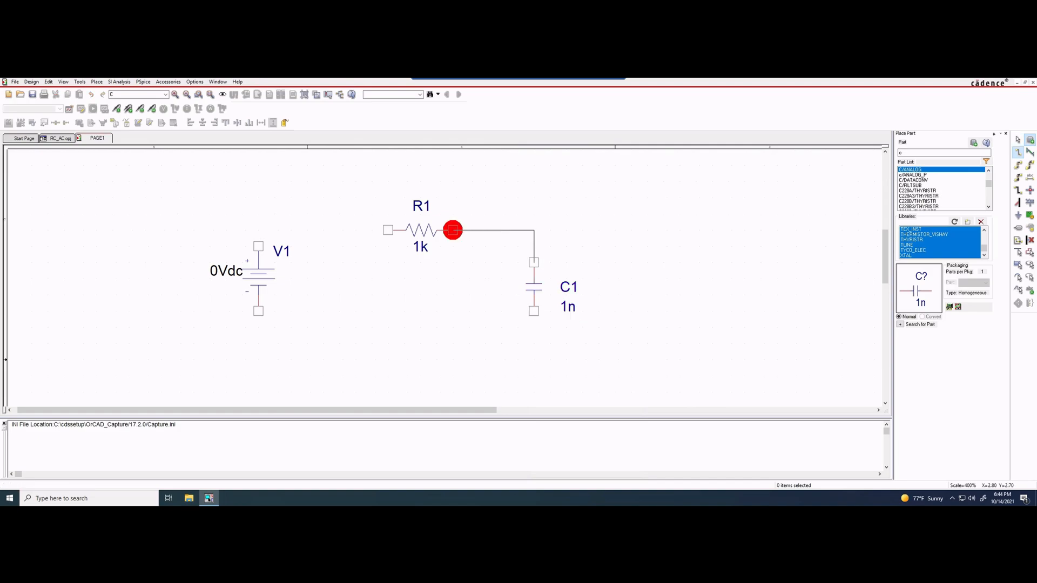
click(259, 247)
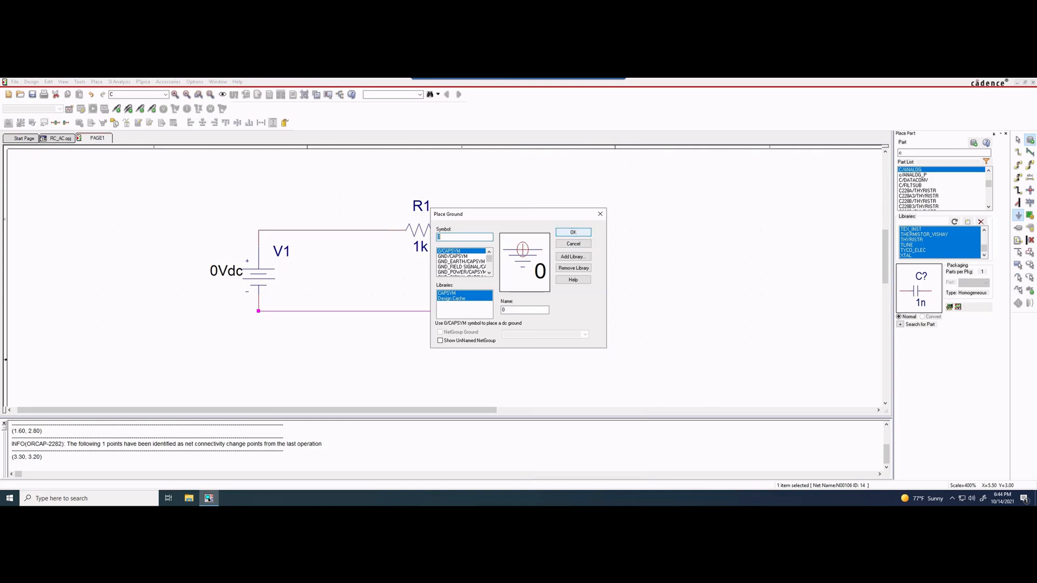
Attach a 0/CAPSYM ground symbol below C1 on the bottom wire.
click(573, 232)
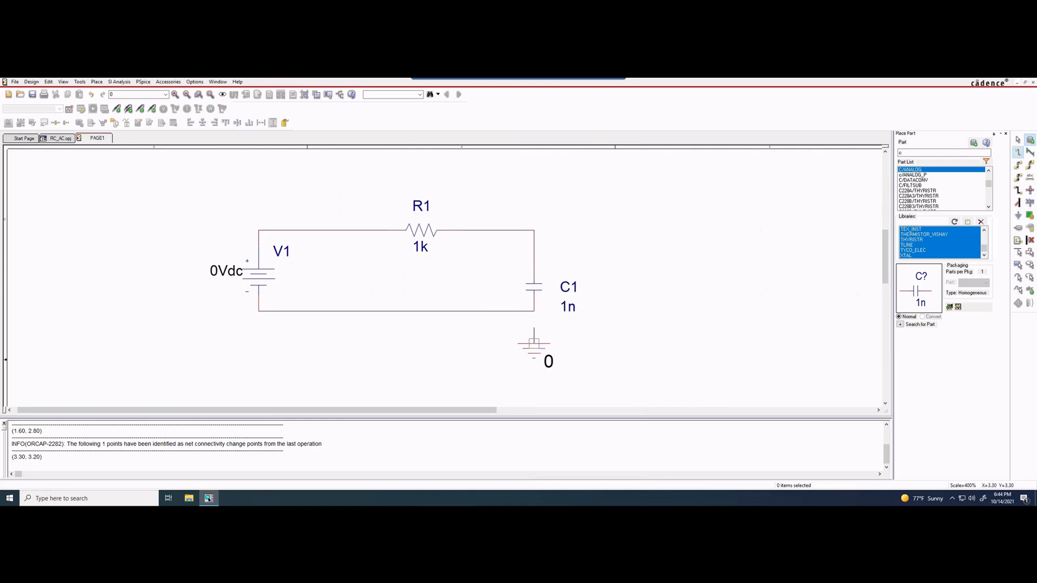
click(534, 327)
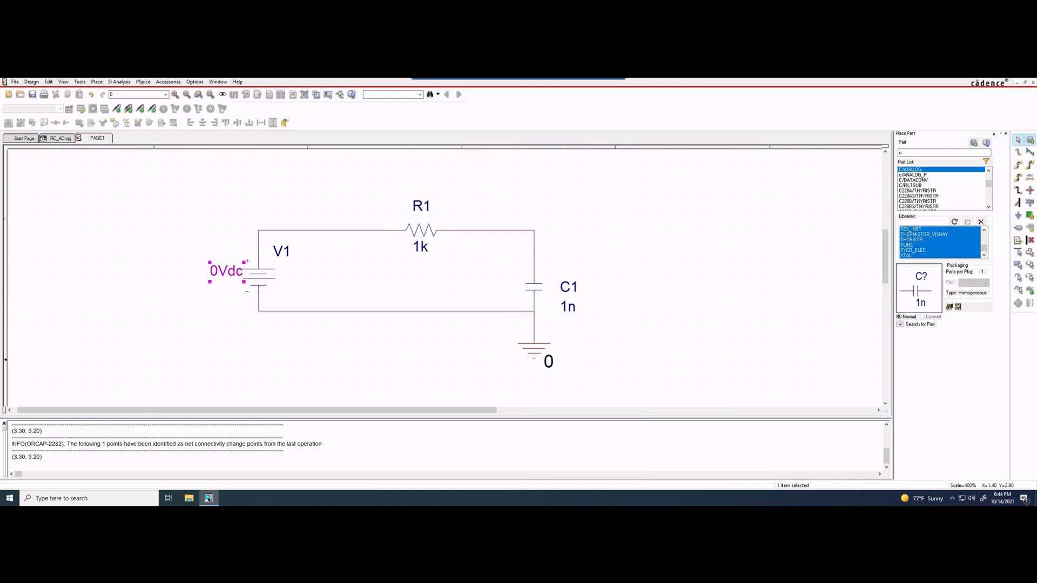
Set source V1's value to 10Vdc.
double_click(227, 271)
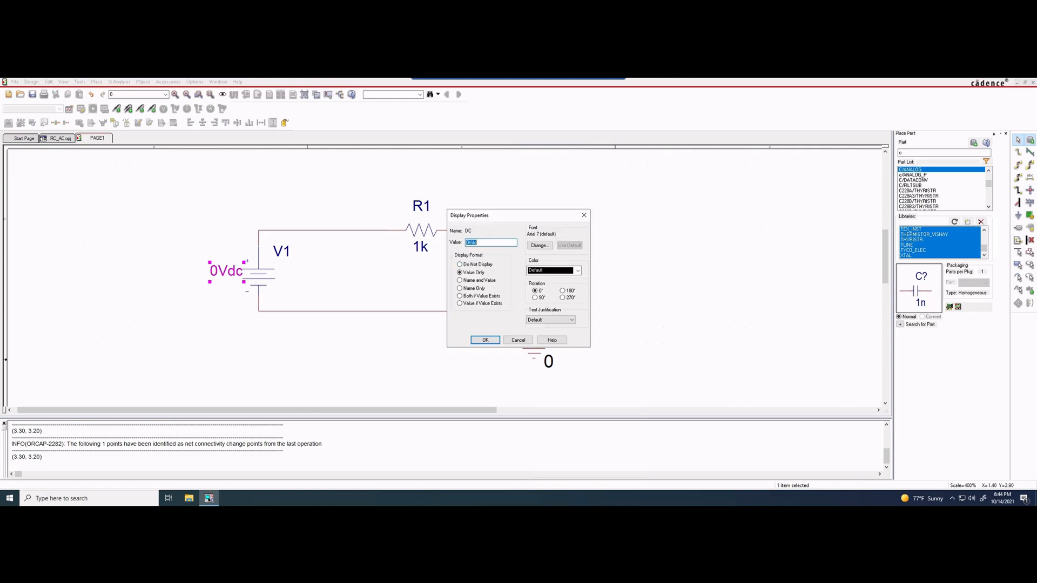
text(10Vdc)
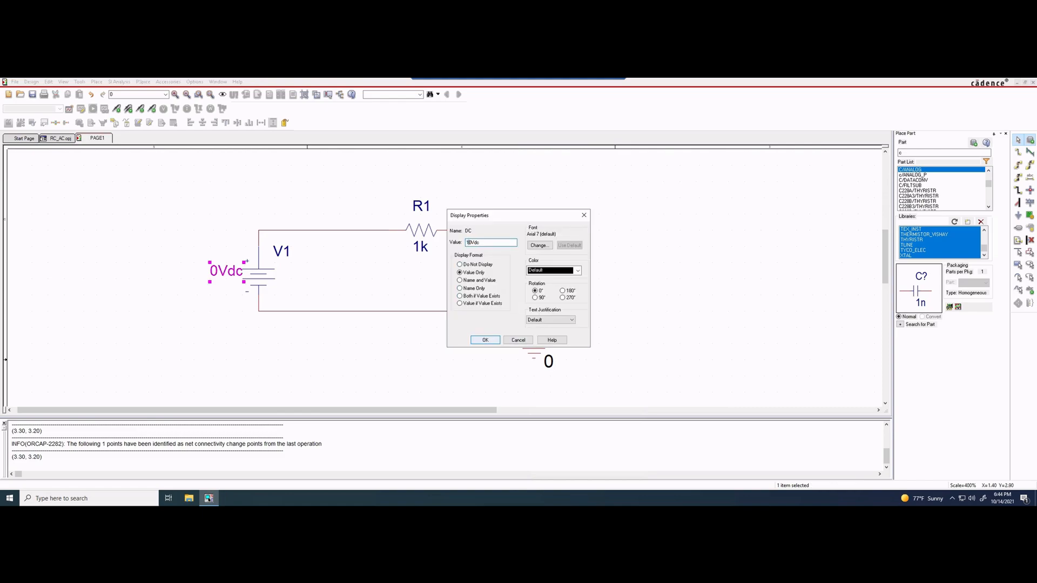
click(485, 339)
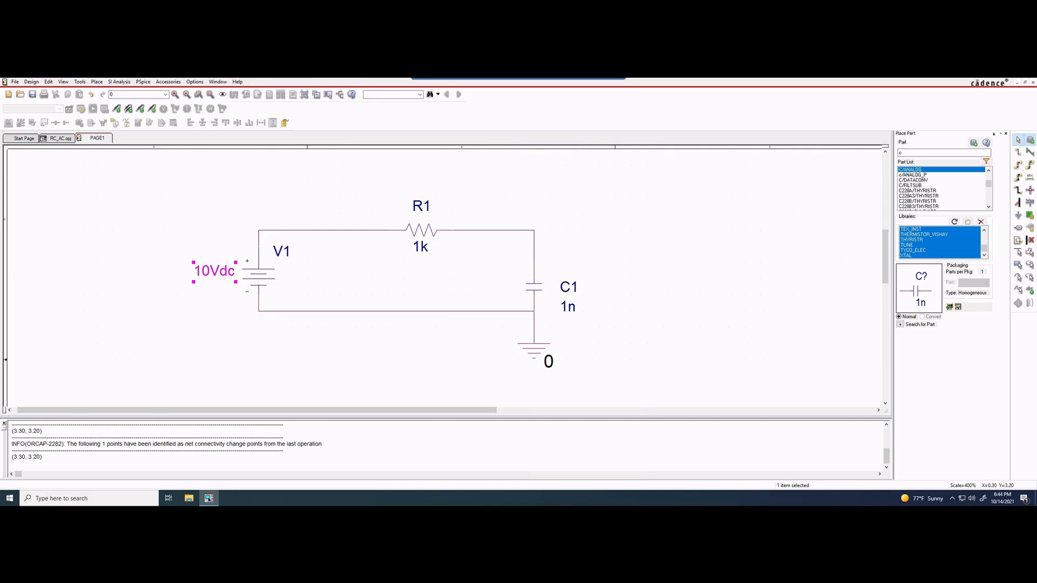
mouse_move(420, 229)
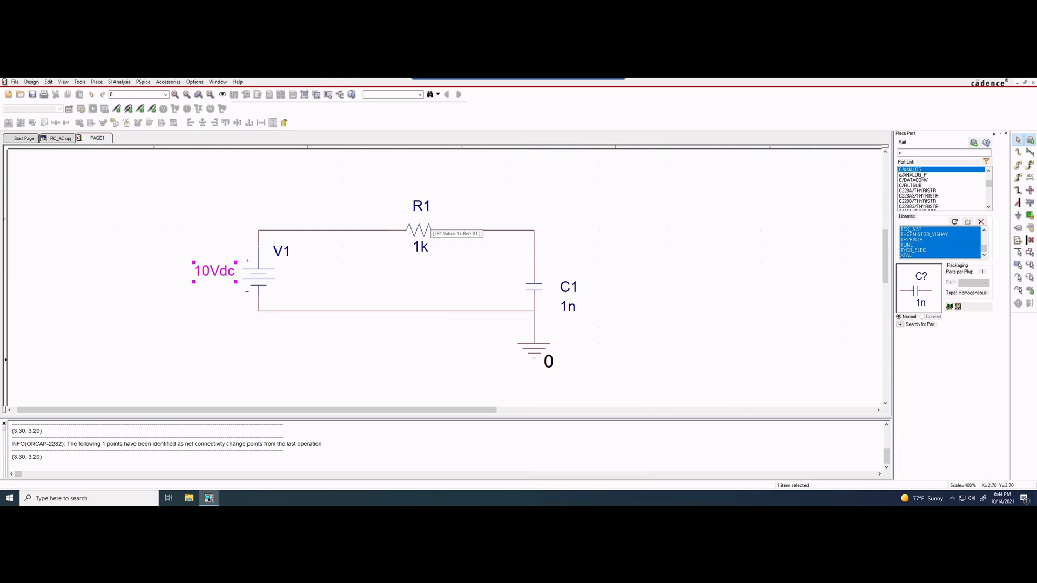
Change C1 from 1n to 1u and select the wire between R1 and C1.
scroll(down, 3)
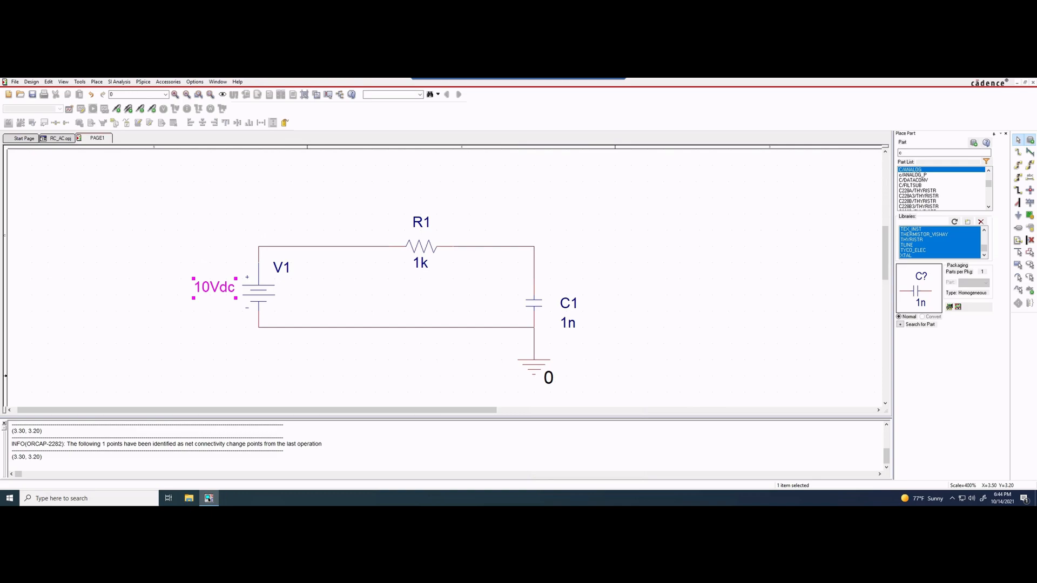
double_click(567, 322)
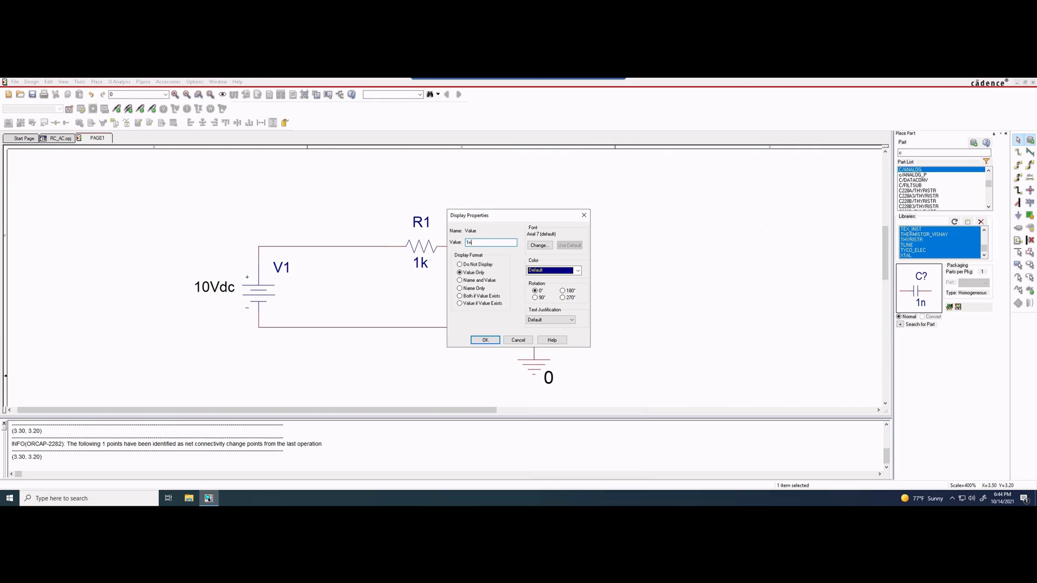
key(Backspace)
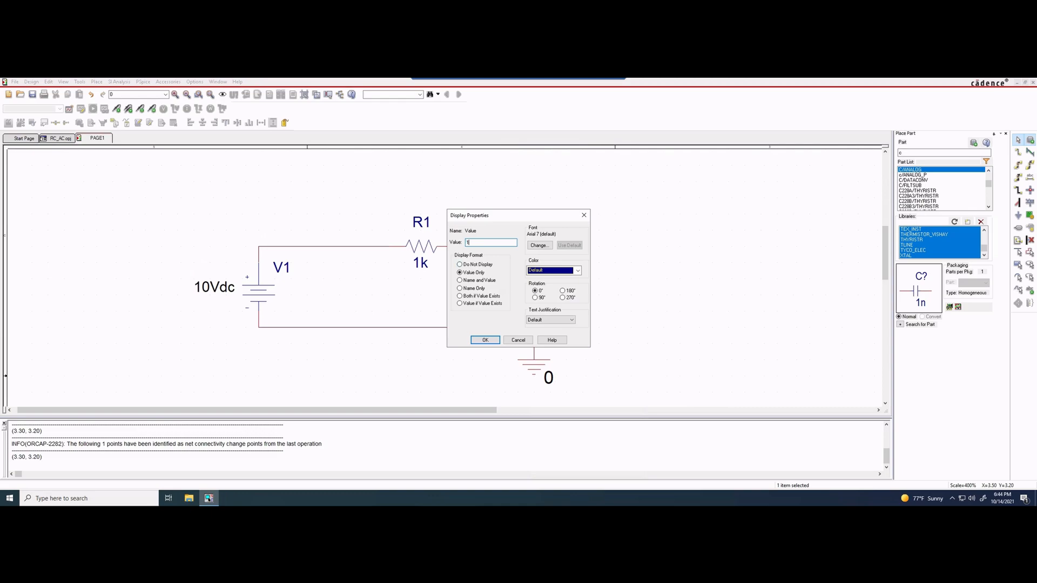
click(485, 341)
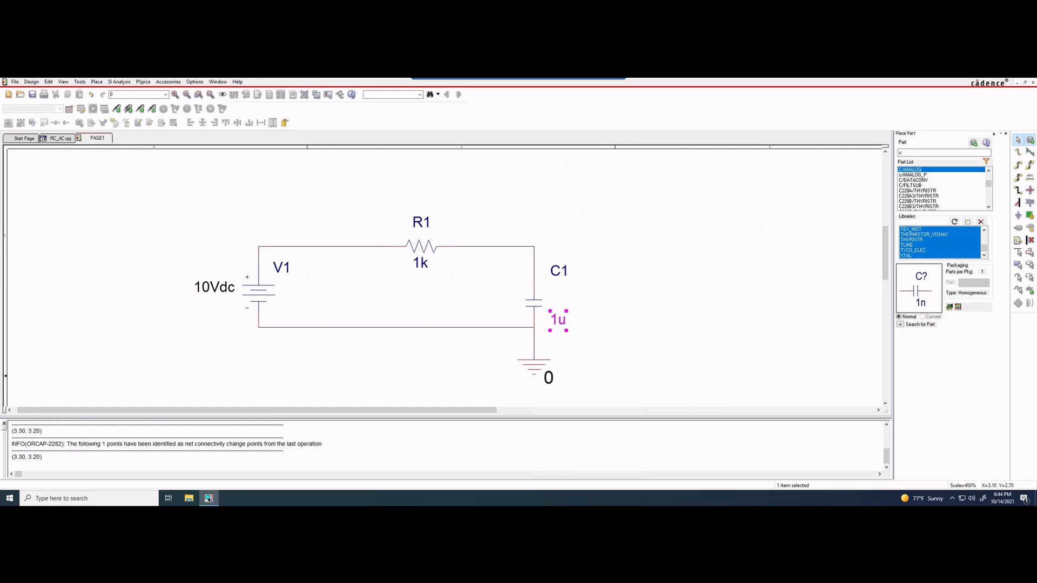
click(493, 246)
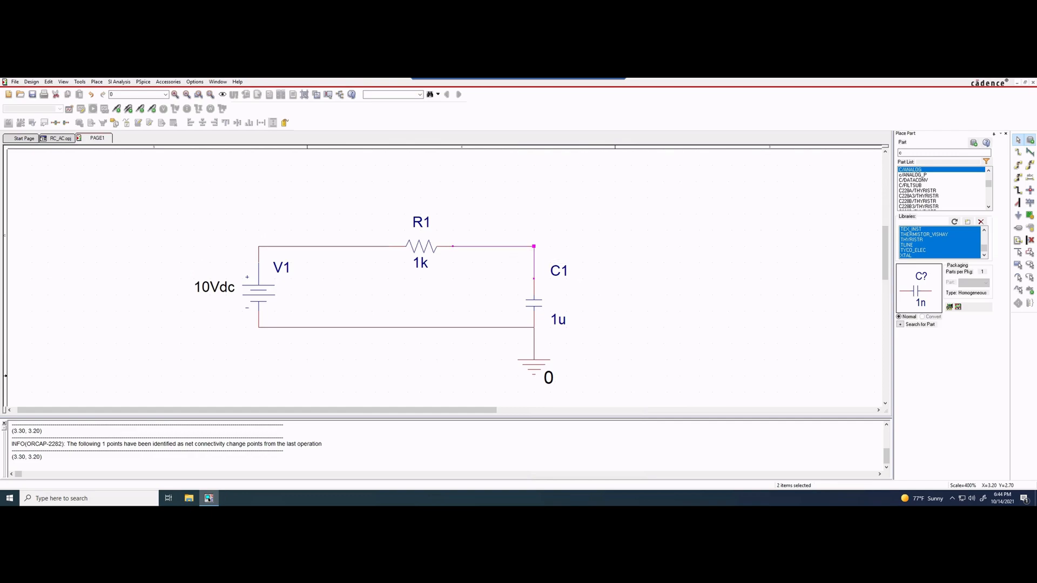
click(96, 81)
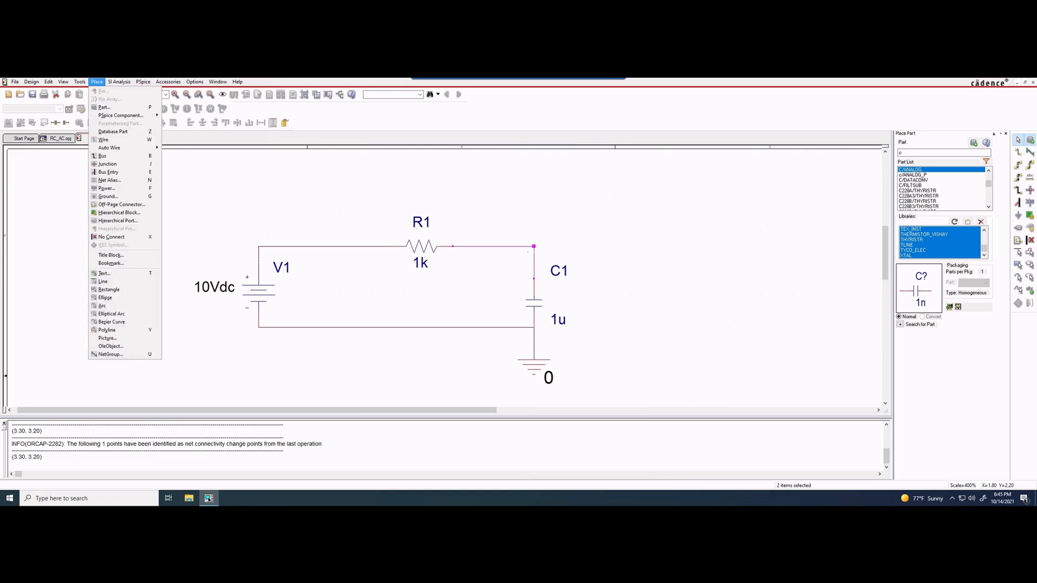
mouse_move(106, 187)
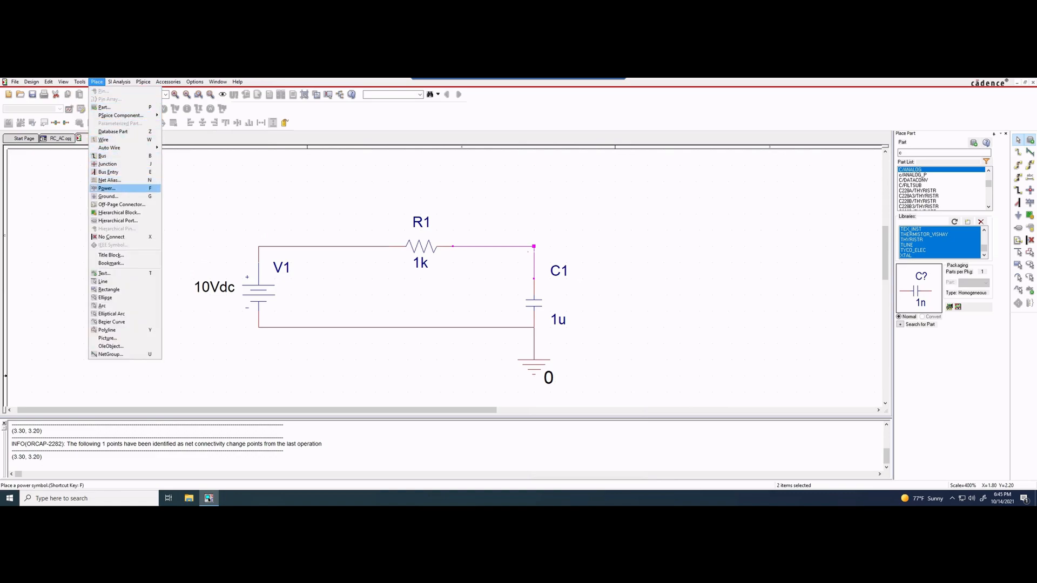
mouse_move(107, 163)
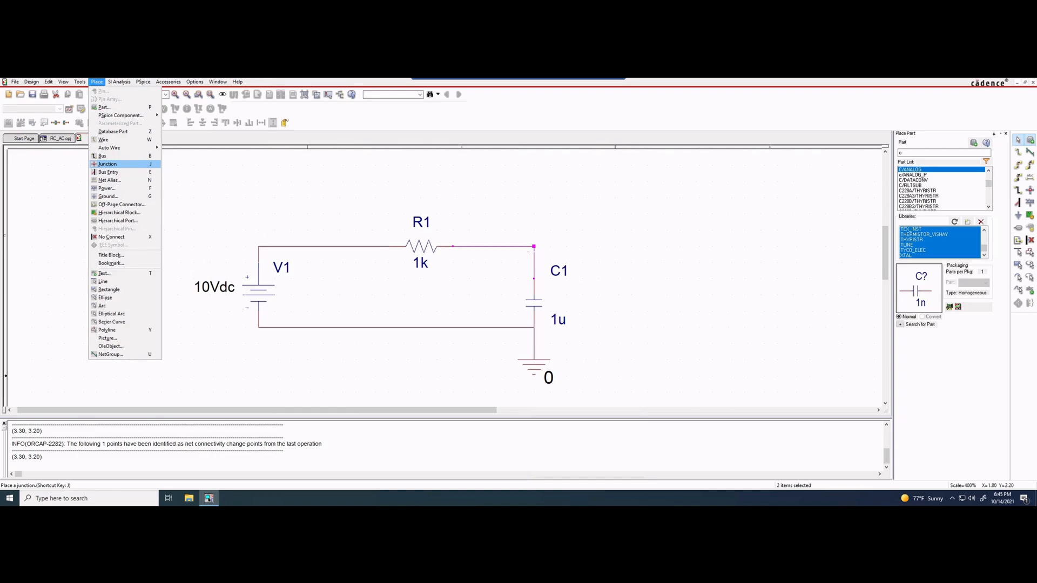
mouse_move(109, 180)
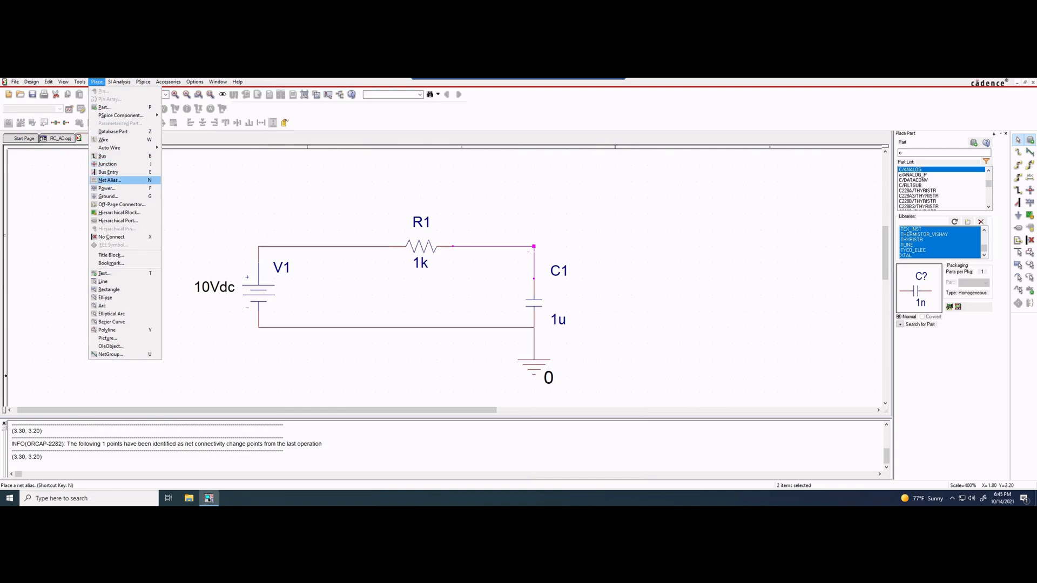
Label the wire between R1 and C1 with the net alias Vout.
click(109, 180)
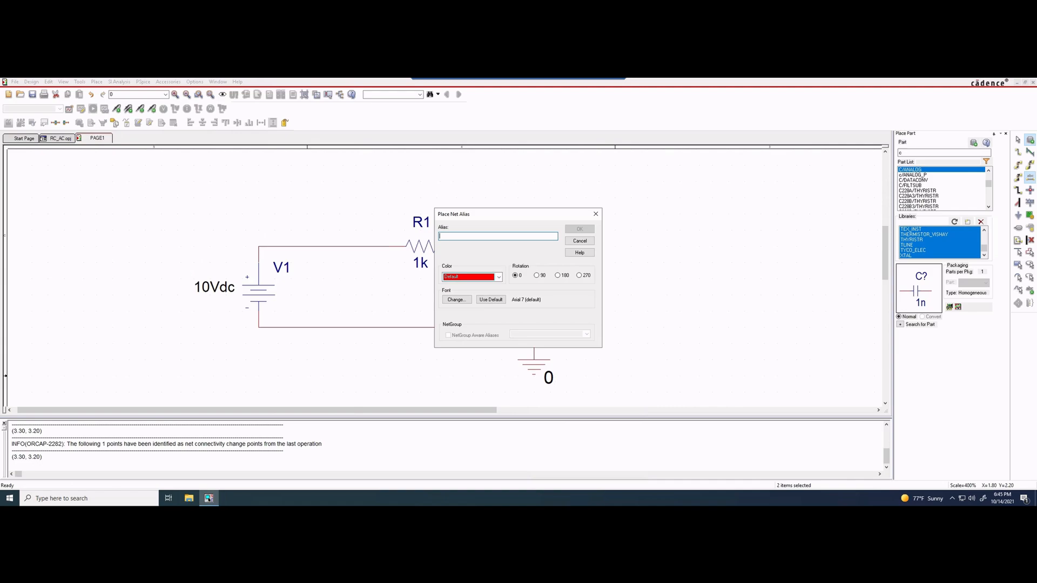
text(Vou)
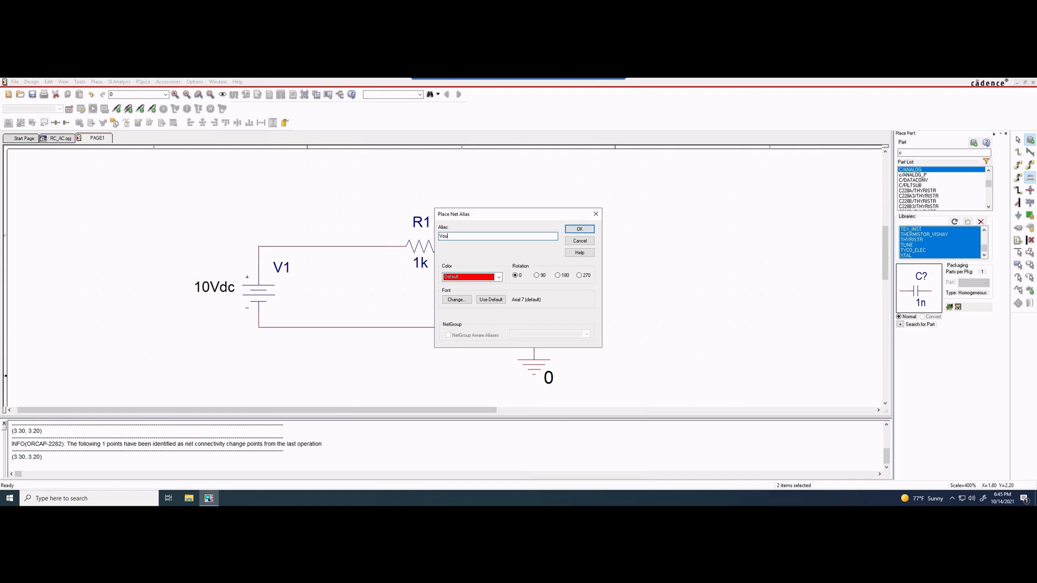
click(579, 229)
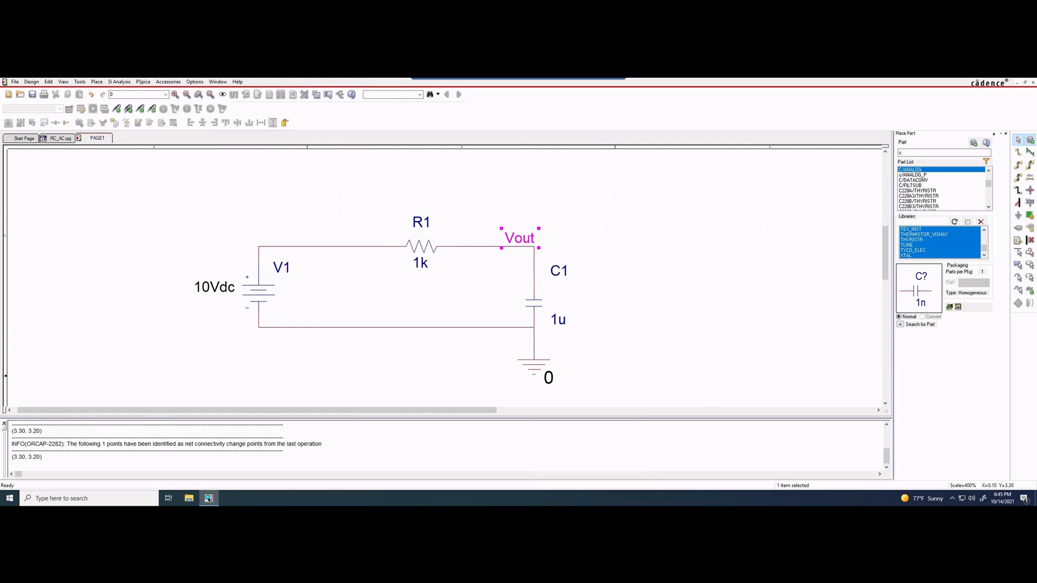
click(143, 81)
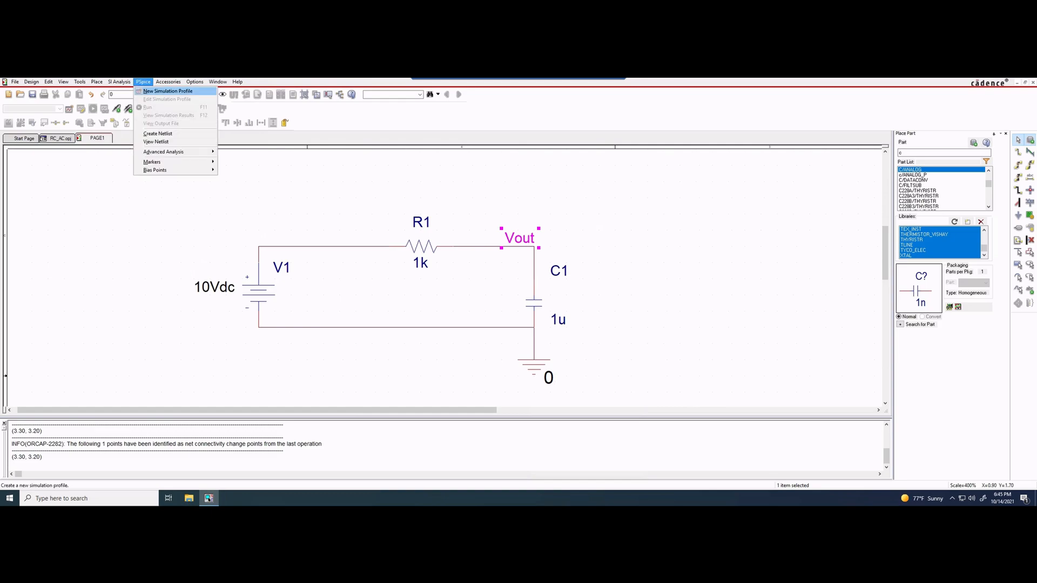
Create a new simulation profile named 'transient' with the default PSpice suite.
click(169, 91)
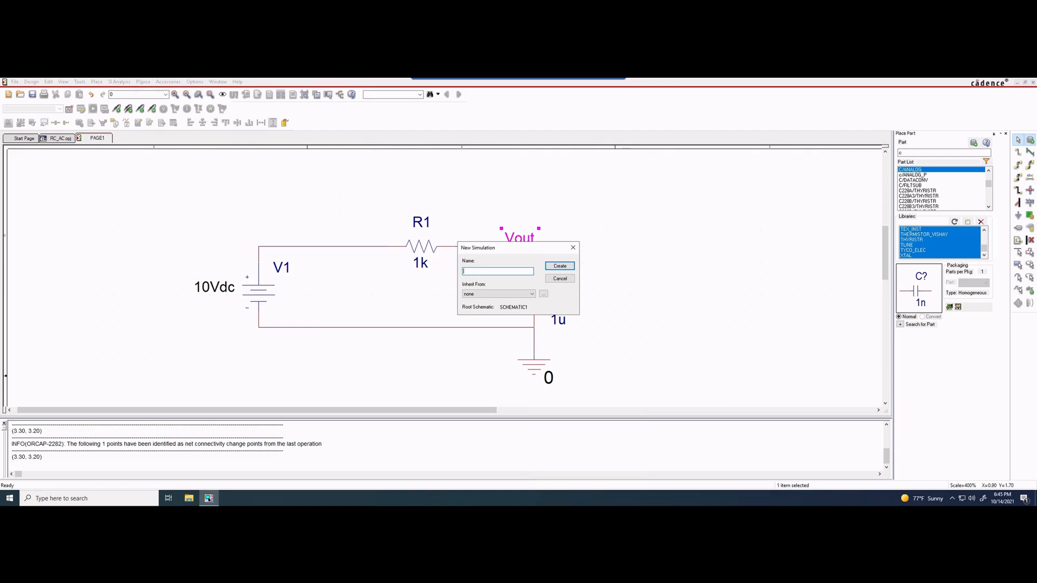
text(transient)
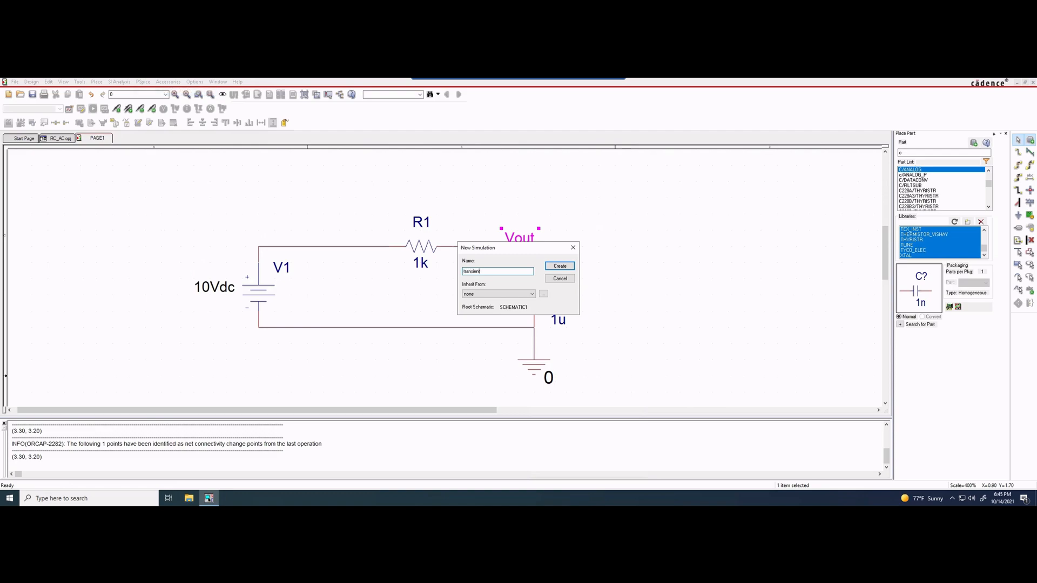
click(560, 266)
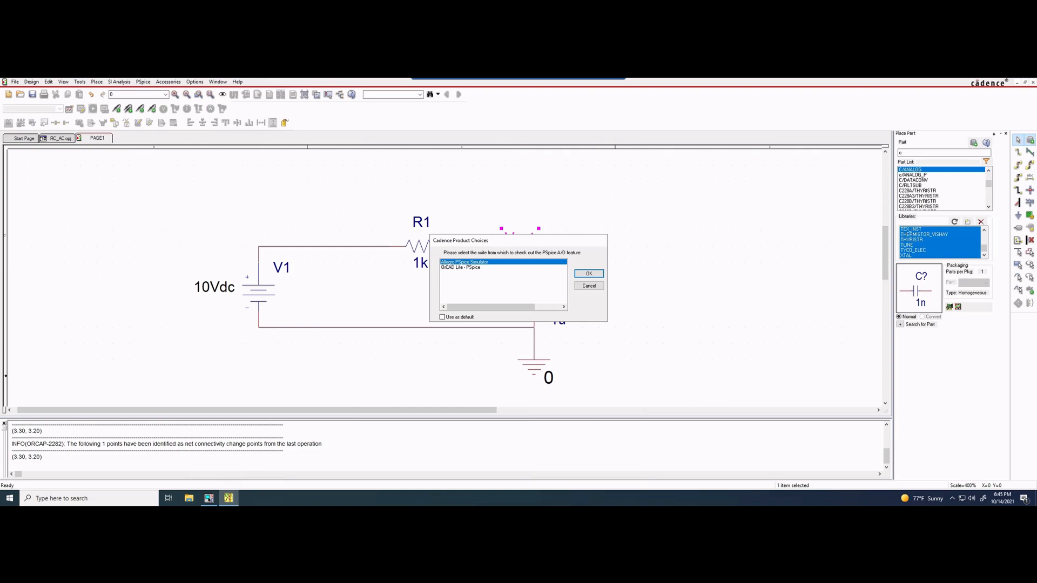
click(587, 273)
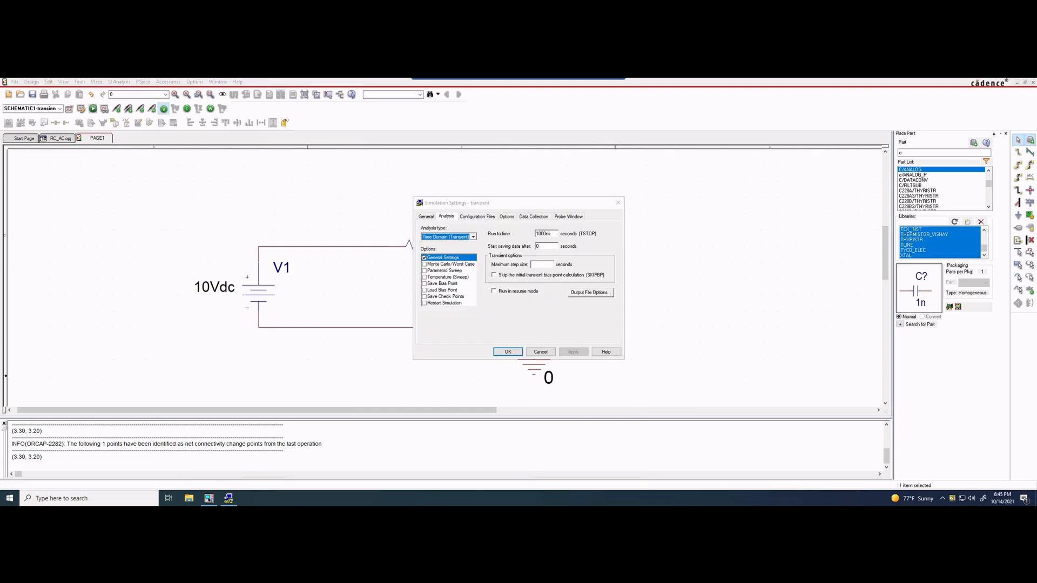
Choose Time Domain (Transient) analysis with a 5ms run time and set the maximum step size.
click(472, 237)
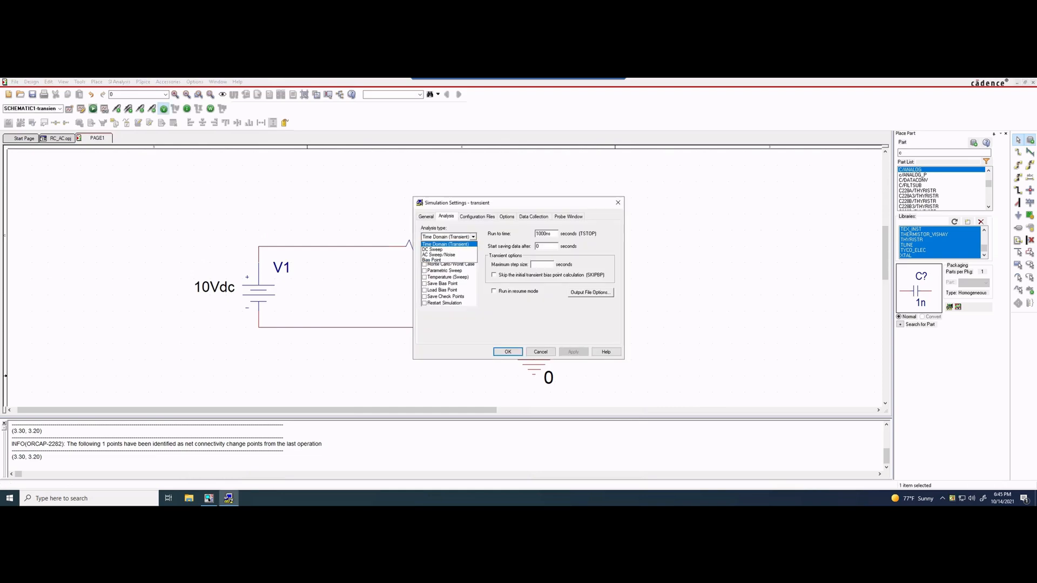
click(449, 237)
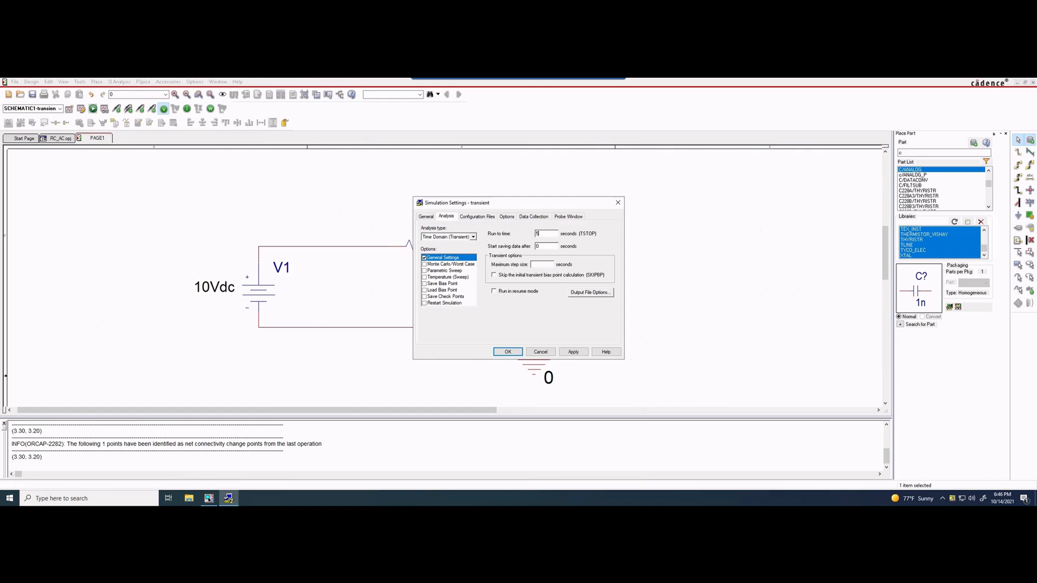
text(5ms)
click(542, 263)
text(0.05m)
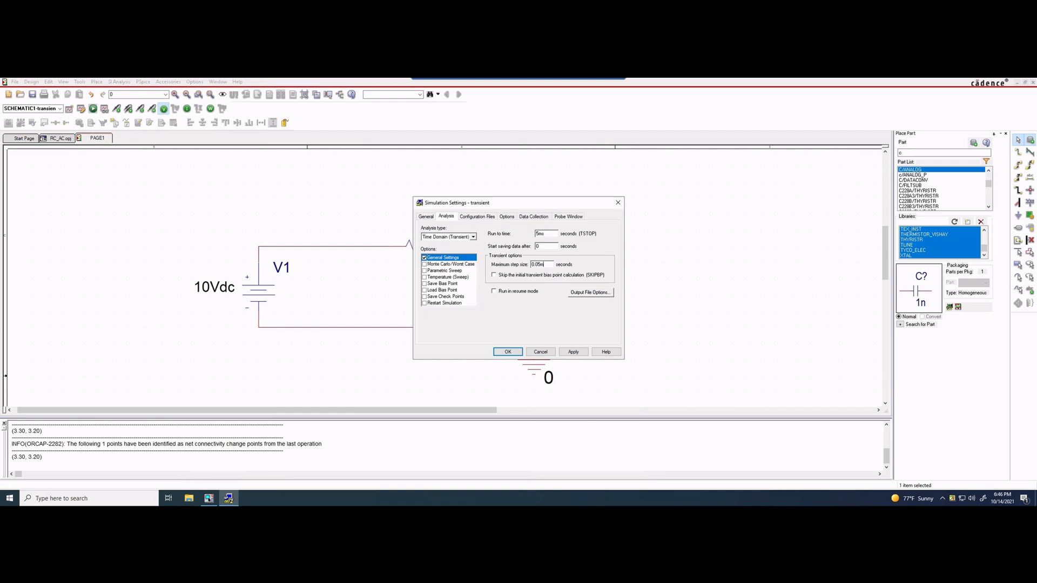
triple_click(546, 233)
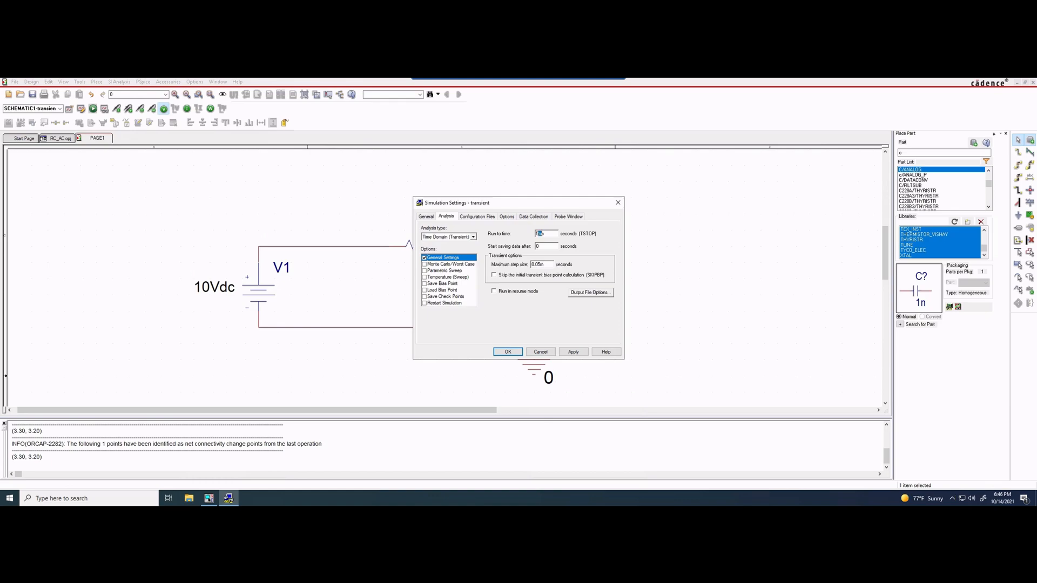
text(5ms)
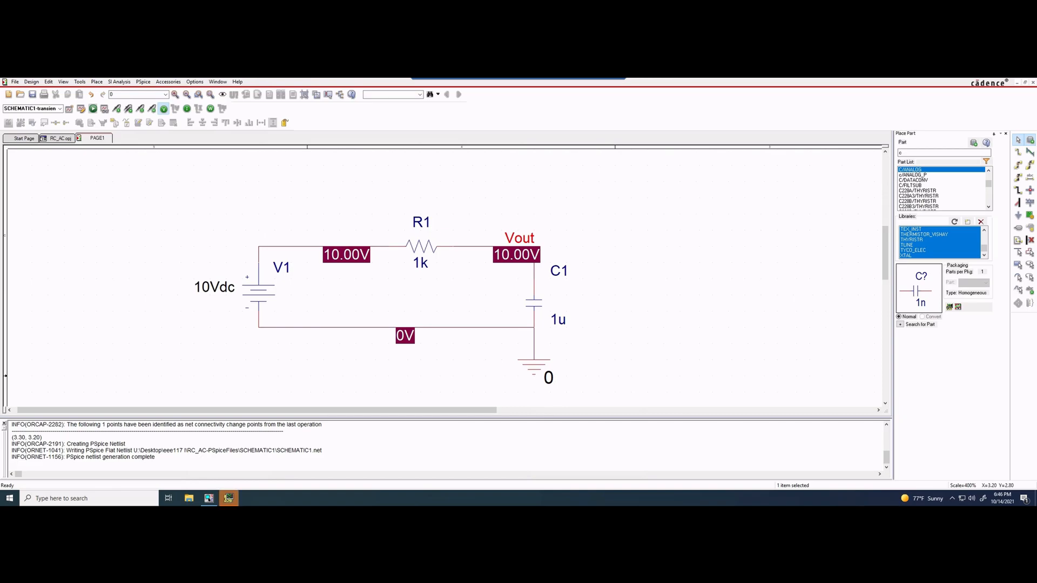
Run the transient simulation, return to the schematic and bring up C1's property sheet.
click(93, 108)
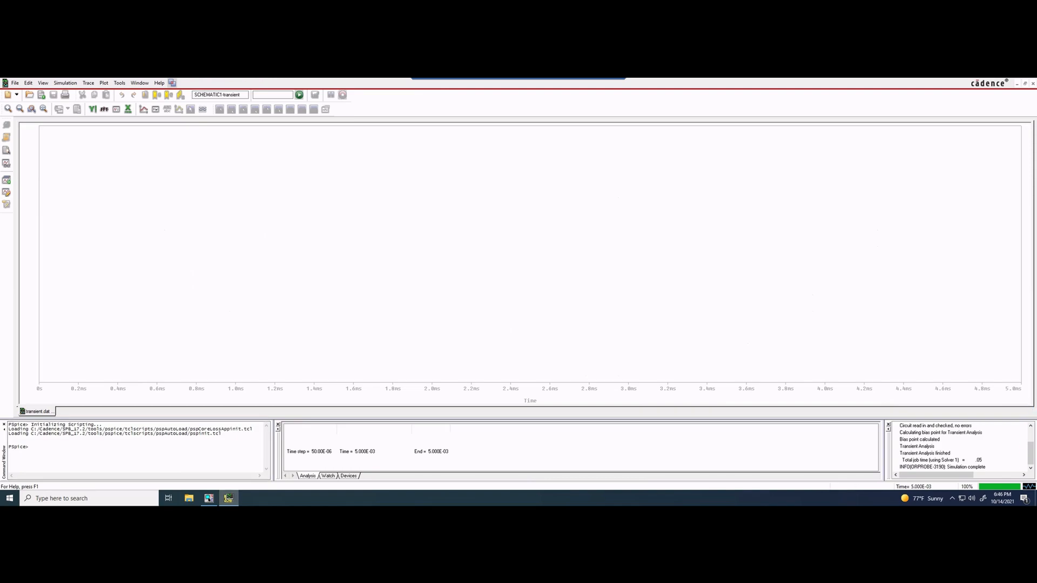
click(208, 498)
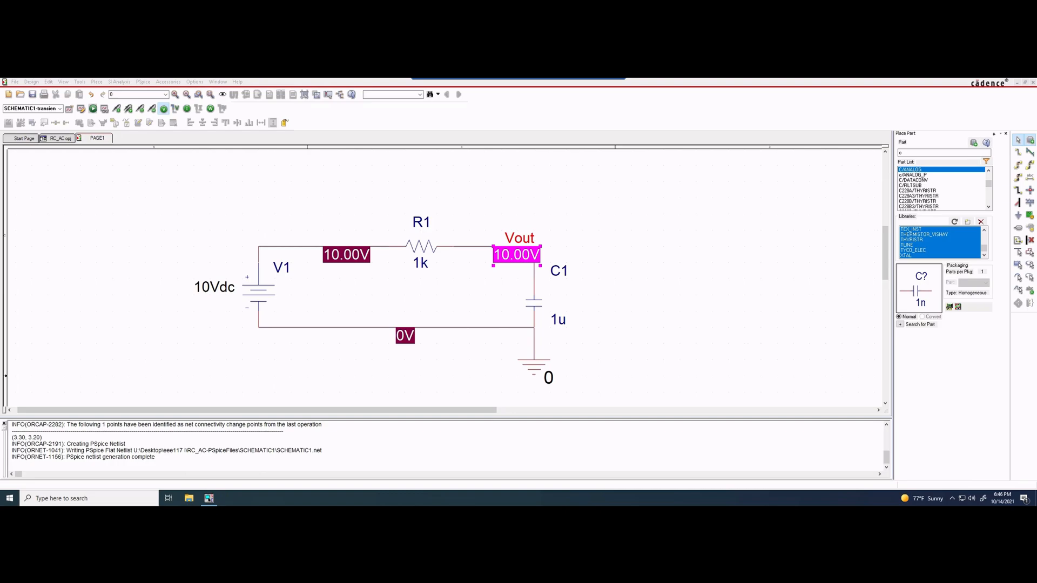
click(557, 320)
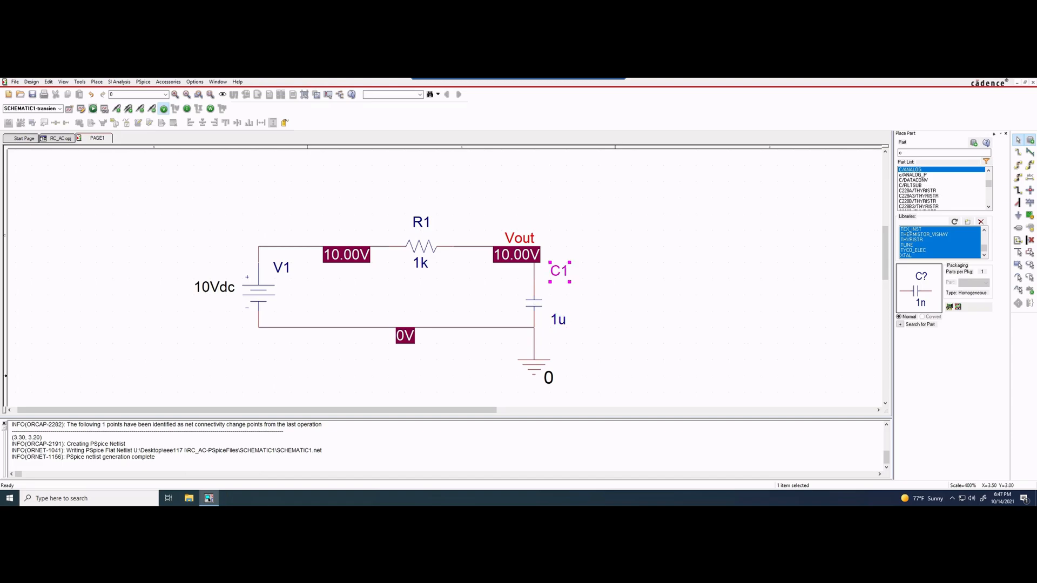
click(535, 298)
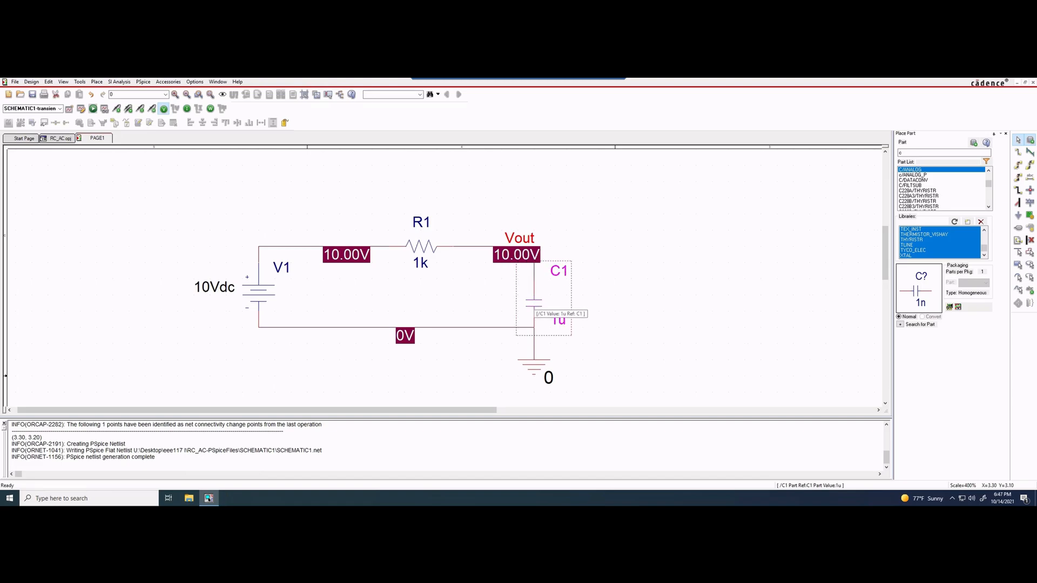
double_click(558, 293)
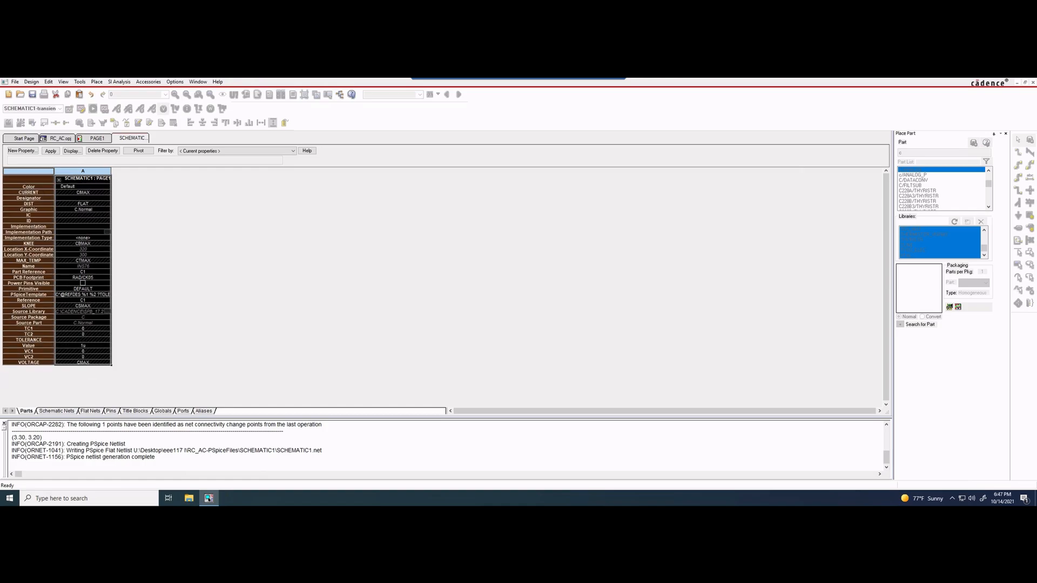
Toggle the C1 property table's Pivot twice, close the sheet and apply its changes to the design.
click(139, 151)
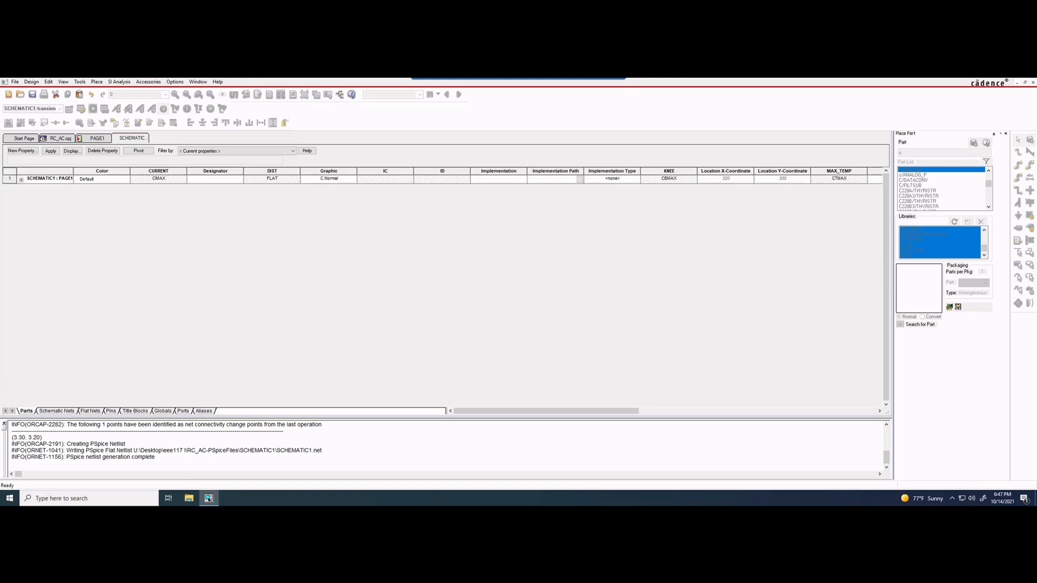
click(140, 151)
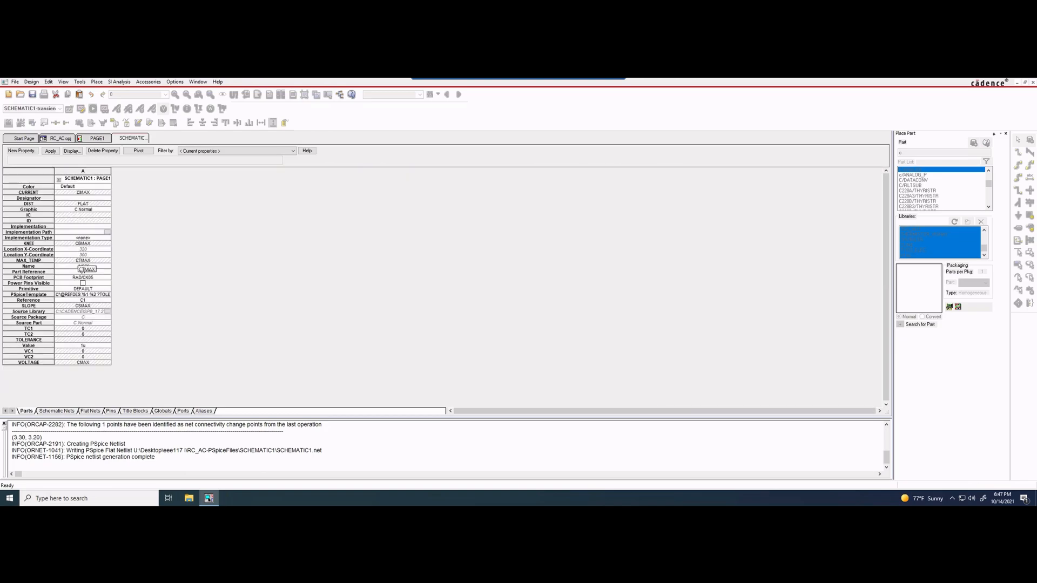
click(83, 213)
text(0)
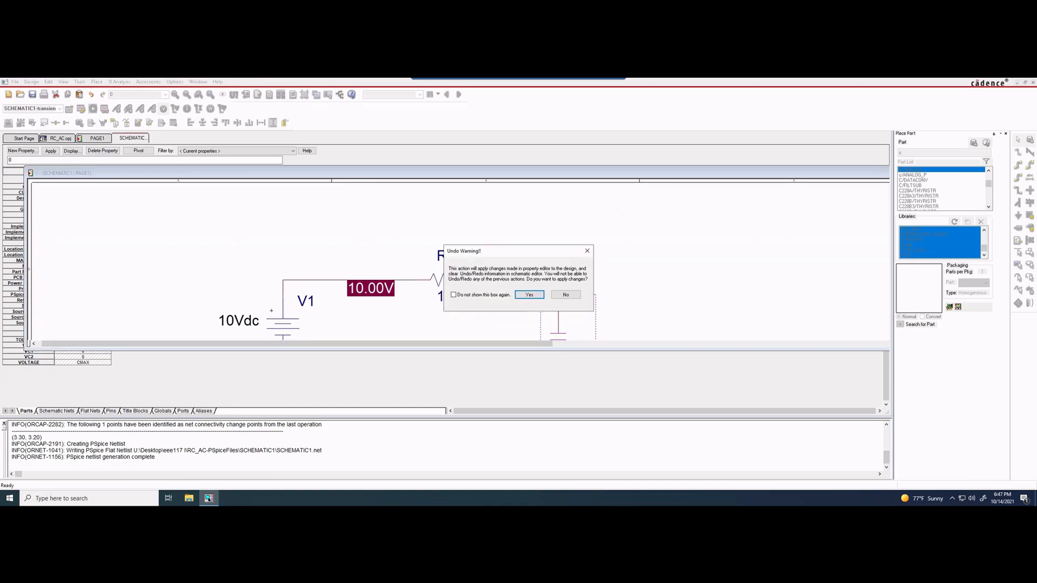
click(529, 294)
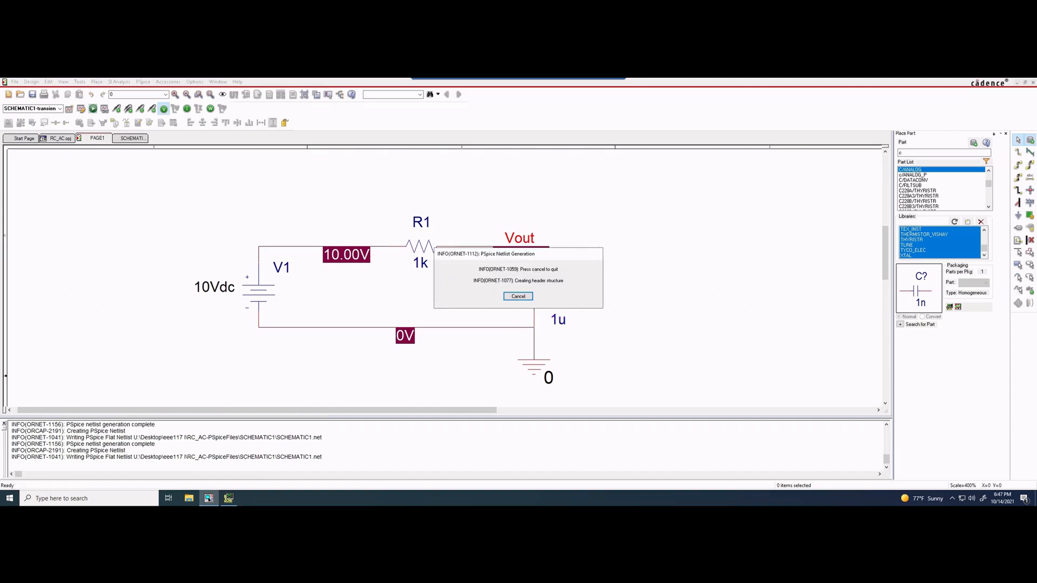
Confirm the Undo Warning so the netlist regenerates and the transient simulation reruns.
click(518, 296)
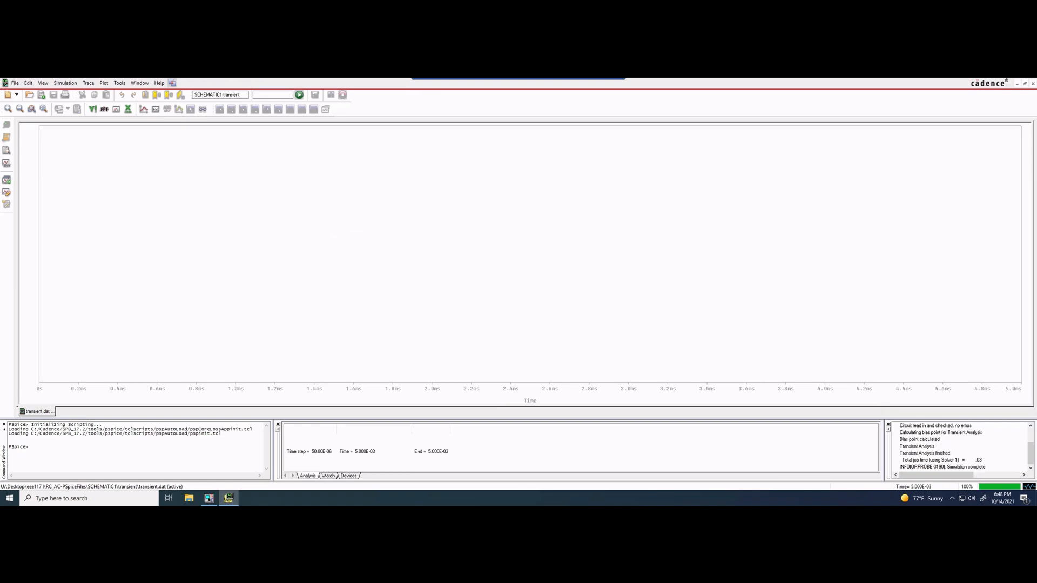
Add the V(Vout) trace, plotting its rise from 0 toward 10 V over 0–5 ms.
click(88, 83)
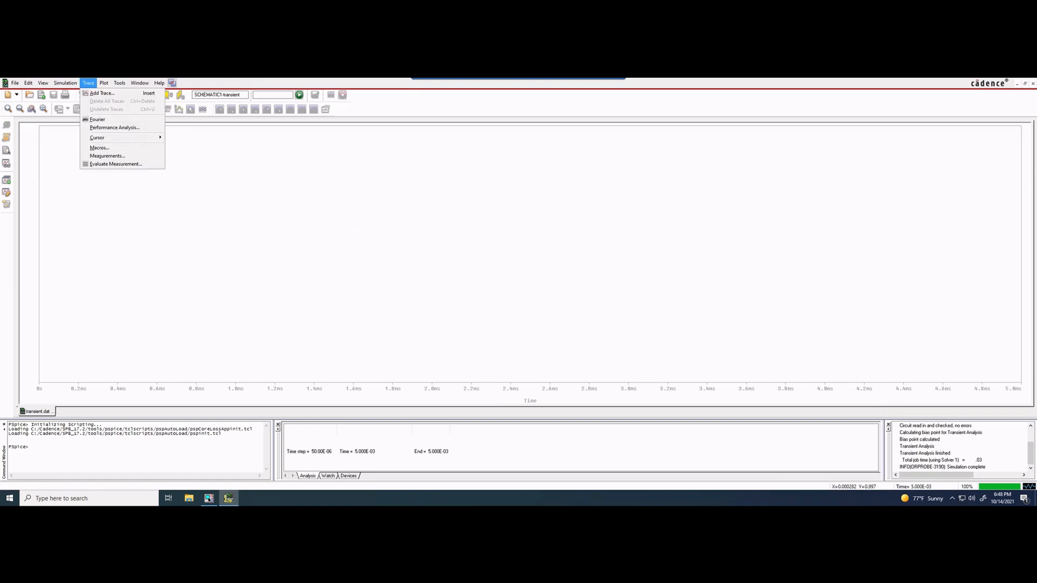
click(102, 93)
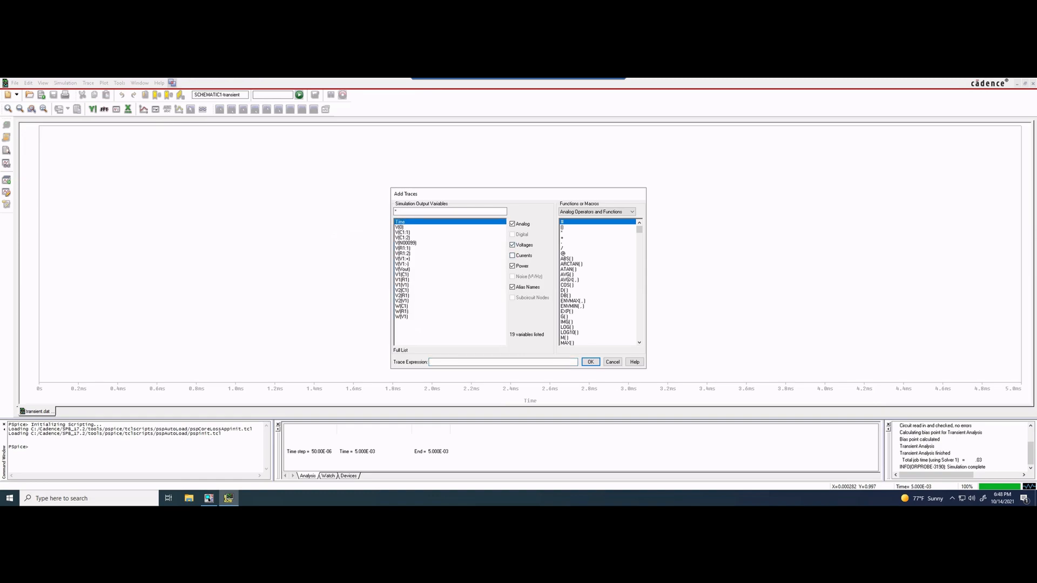
click(512, 266)
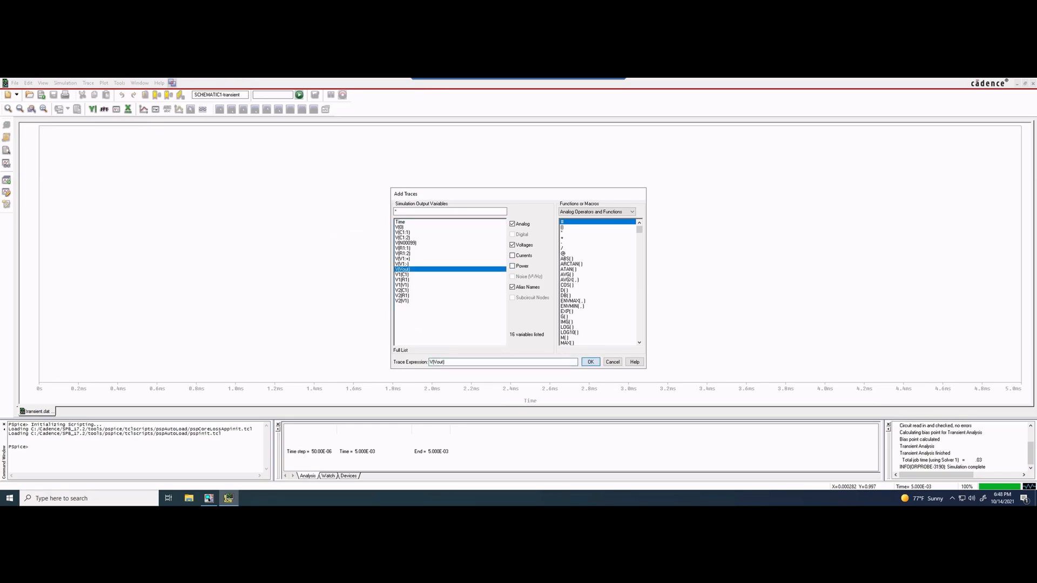
click(590, 362)
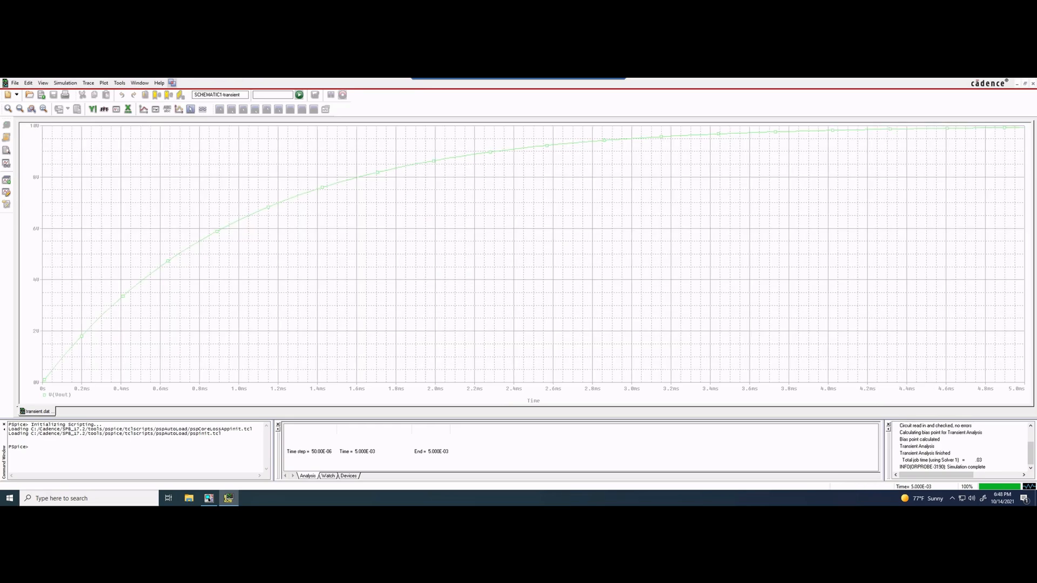
click(119, 84)
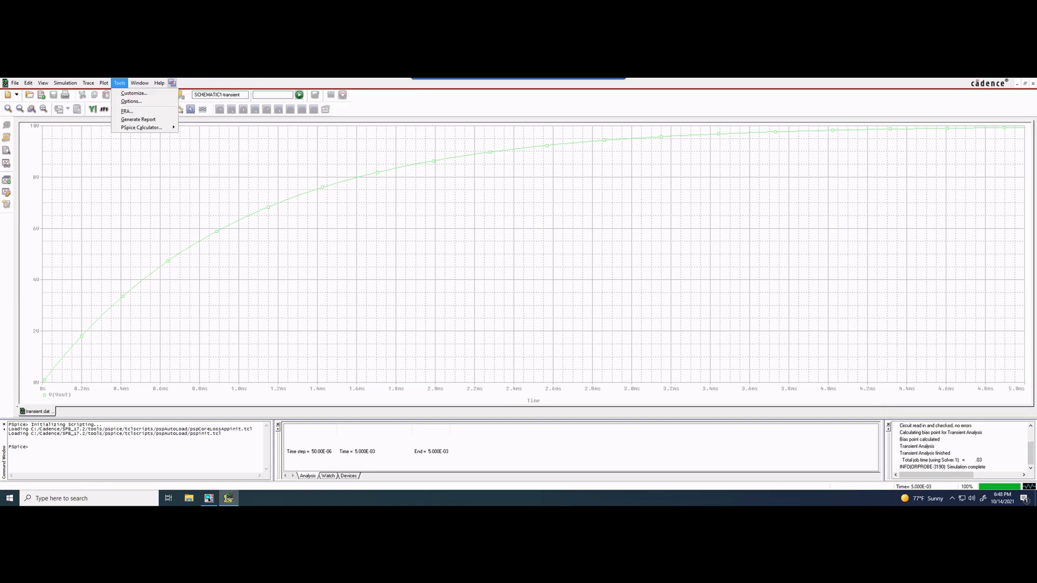
mouse_move(130, 102)
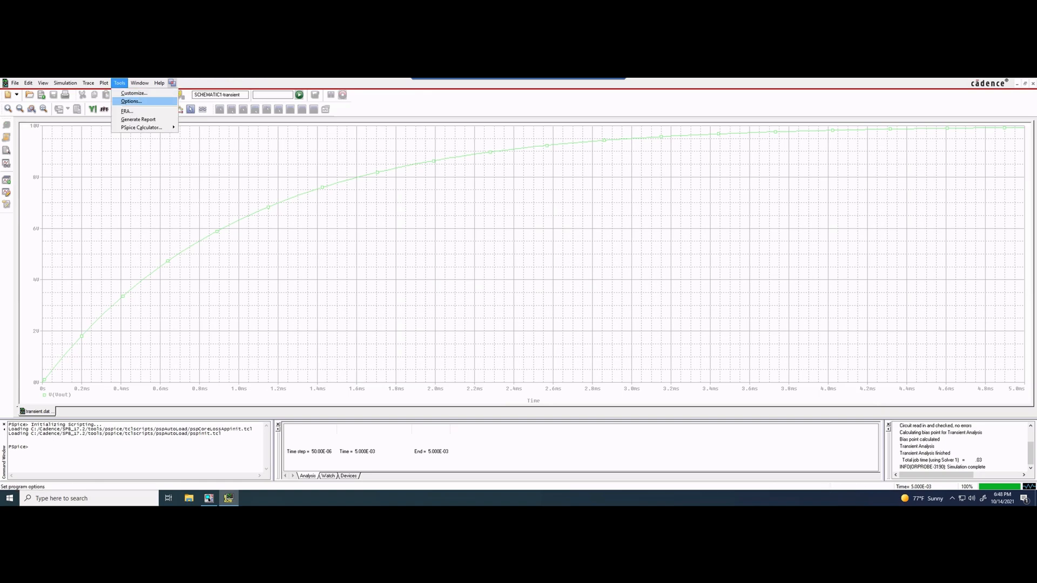
click(130, 101)
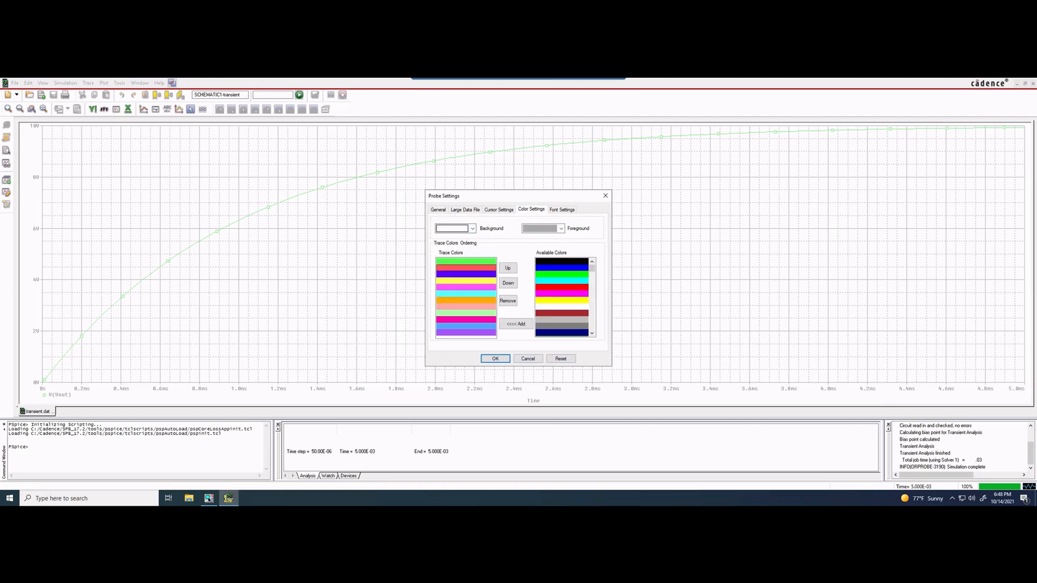
click(495, 359)
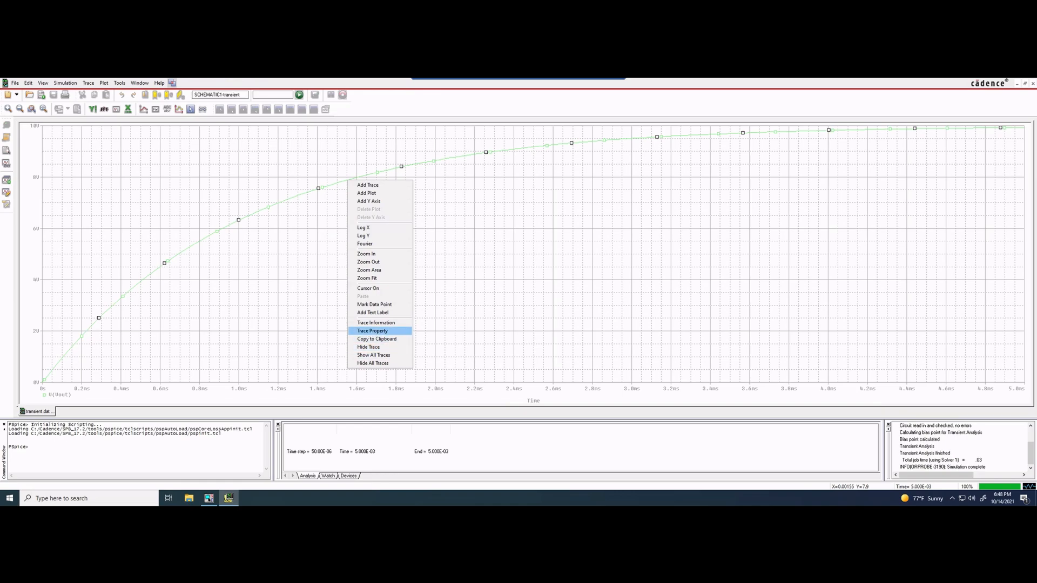
Restyle the V(Vout) trace with purple colour and the thickest line width.
click(373, 330)
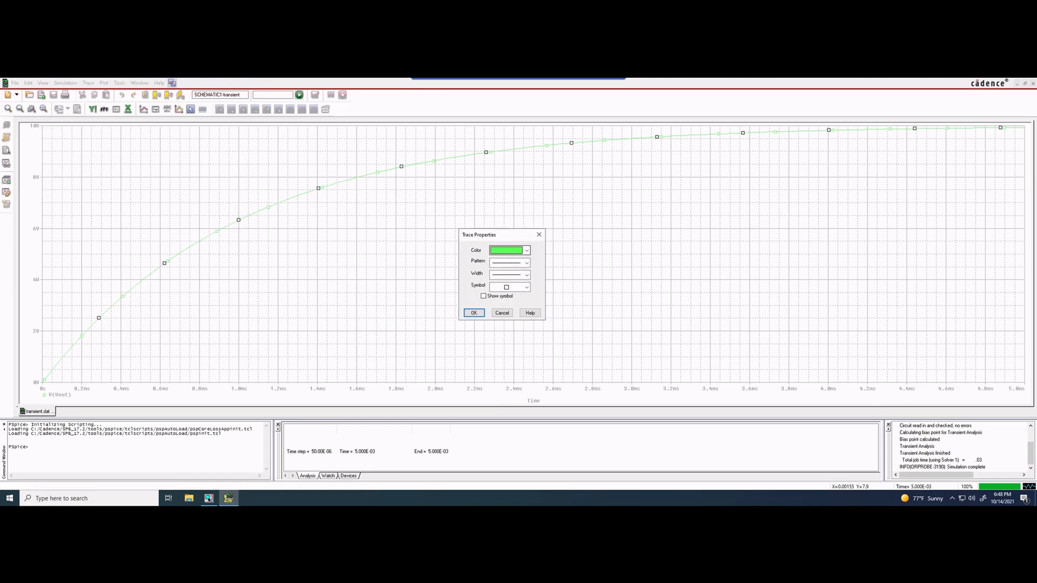
click(526, 249)
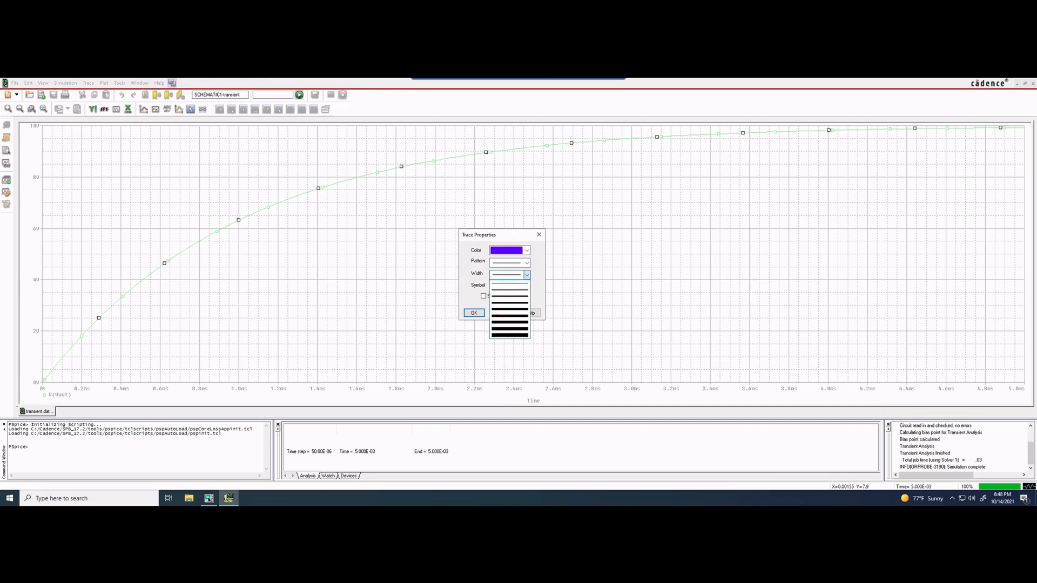
click(473, 312)
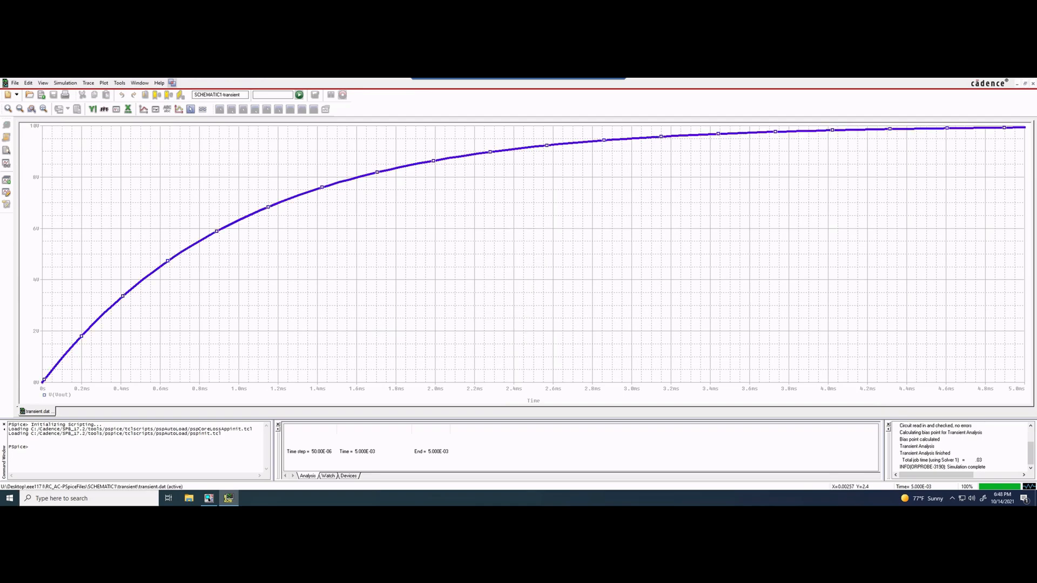